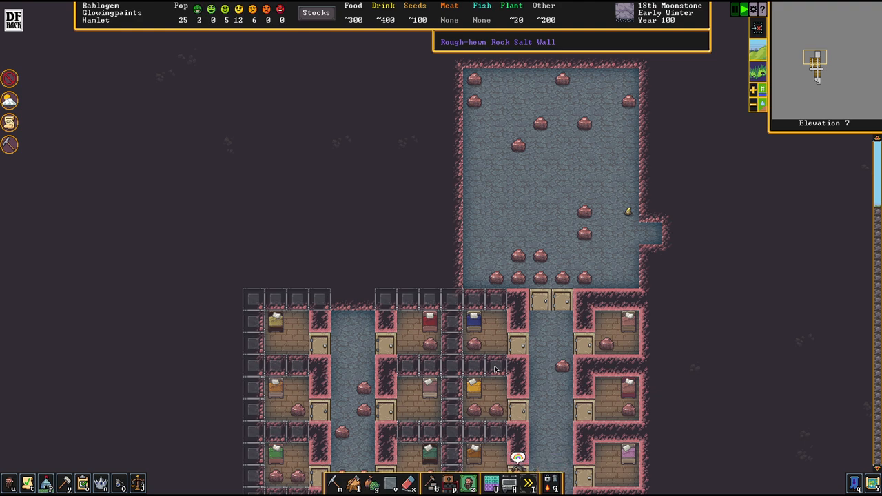
Confirm removal of the unnamed surface dormitory zone
{"action": "scroll", "scroll_direction": "down", "scroll_amount": 3}
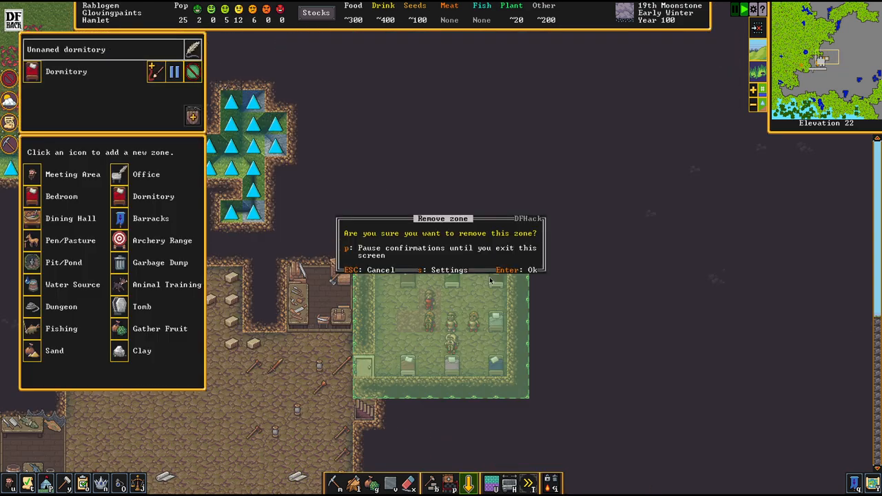
{"action": "key", "text": "Enter"}
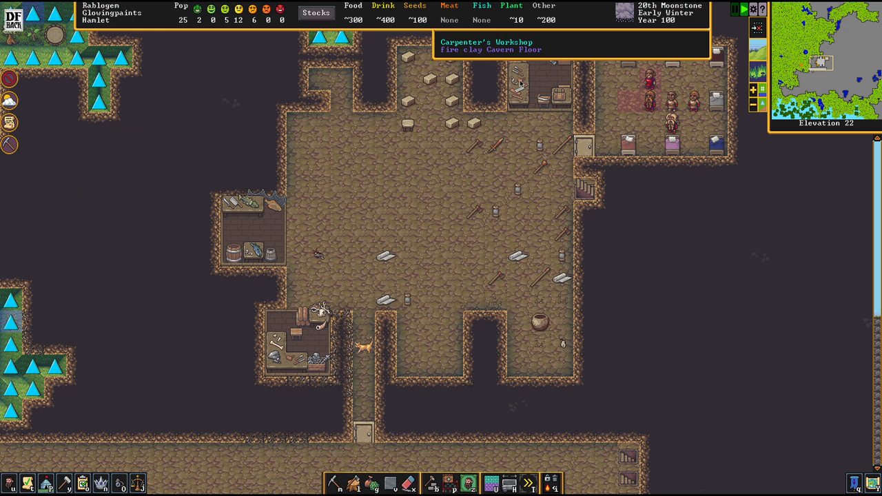
{"action": "left_click", "coordinate": [300, 351]}
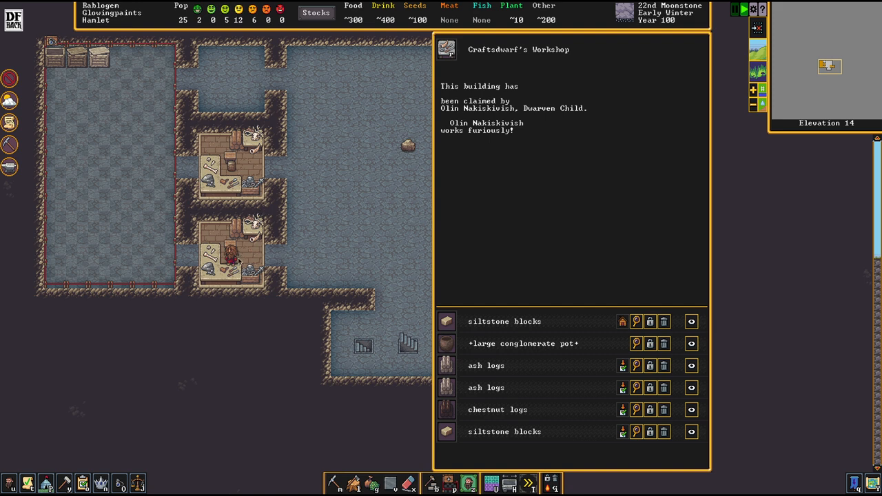
{"action": "mouse_move", "coordinate": [334, 234]}
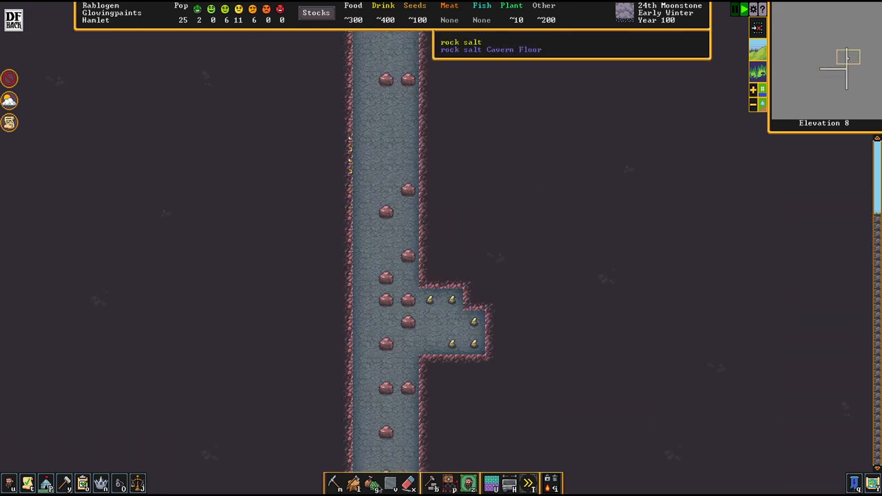
Designate a stair shaft top at the rock salt corridor's north end on level 8
{"action": "left_click", "coordinate": [333, 462]}
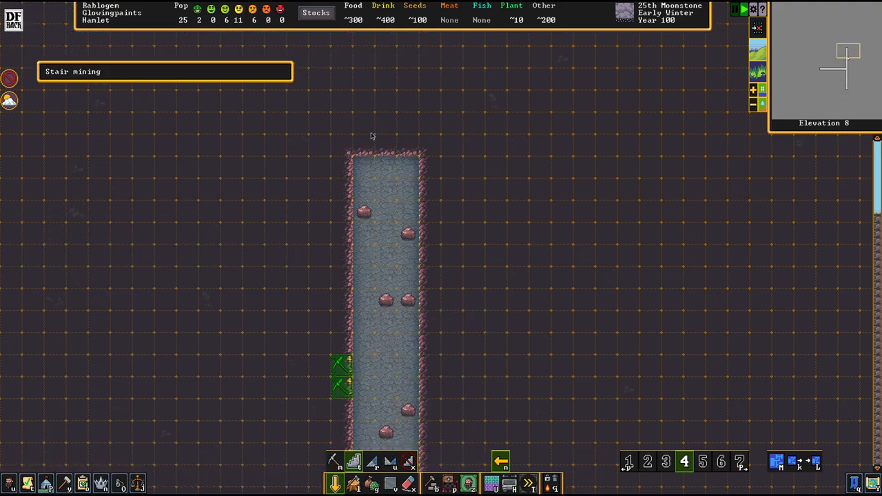
{"action": "mouse_move", "coordinate": [396, 157]}
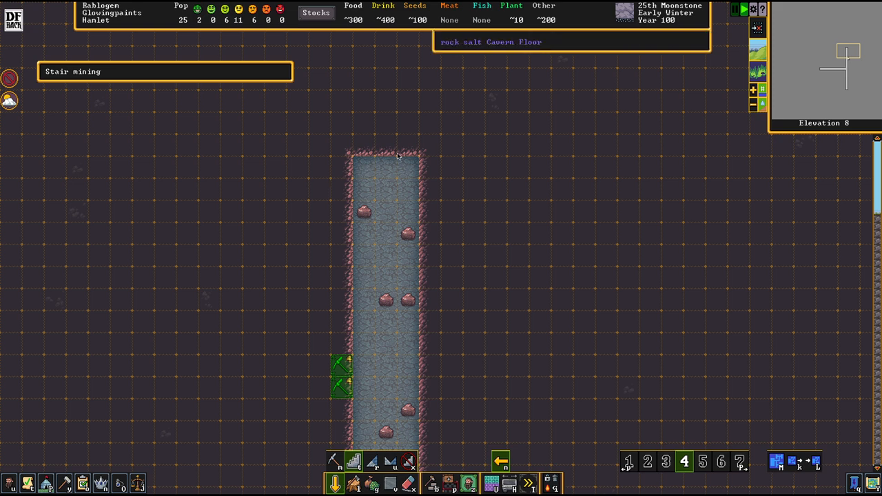
{"action": "left_click", "coordinate": [386, 145]}
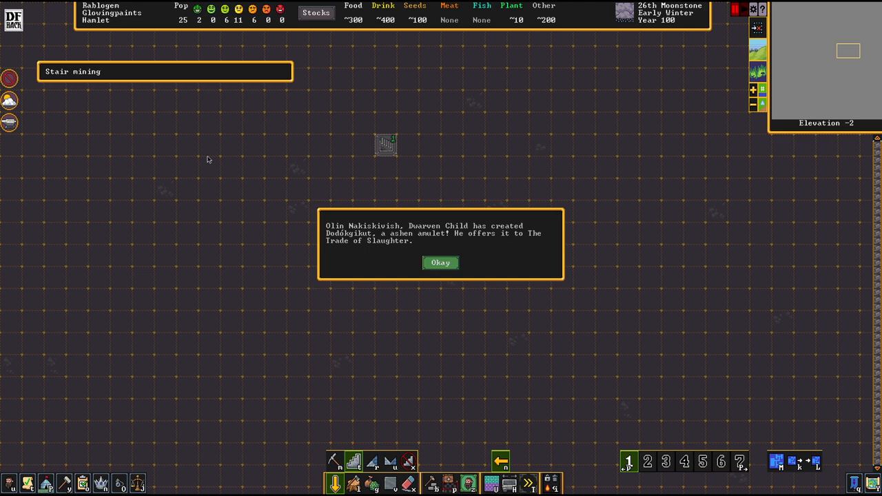
{"action": "mouse_move", "coordinate": [461, 273]}
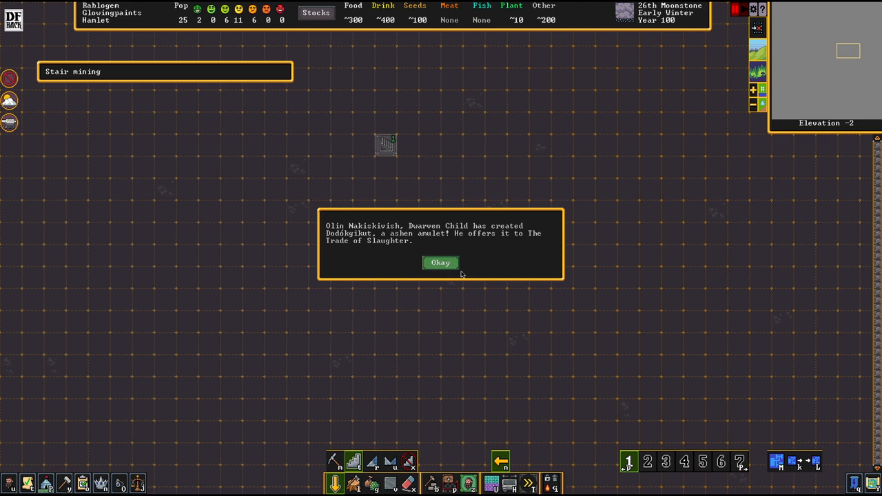
Dismiss the Dodókgikut amulet announcement and review it in the fortress Artifacts list
{"action": "left_click", "coordinate": [439, 262]}
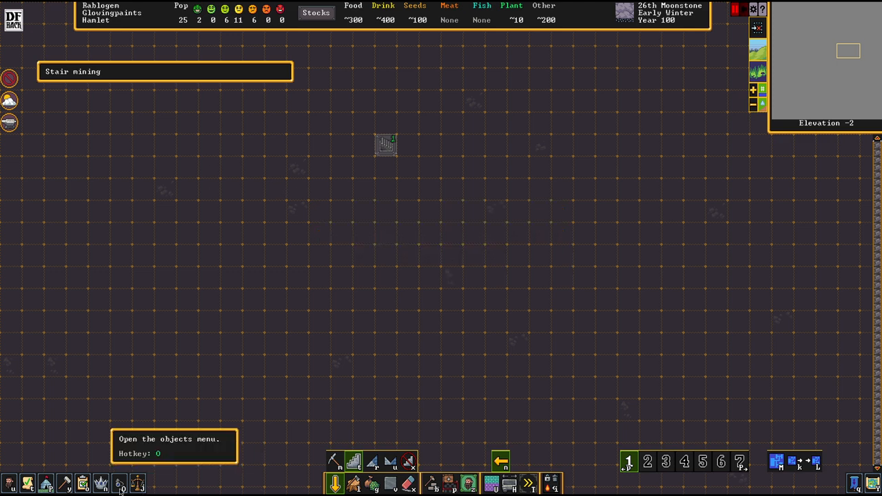
{"action": "left_click", "coordinate": [119, 482]}
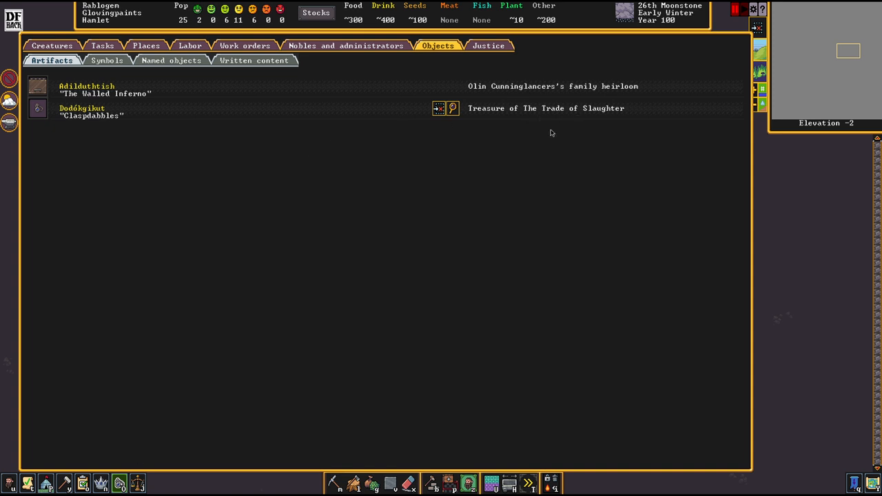
{"action": "mouse_move", "coordinate": [484, 62]}
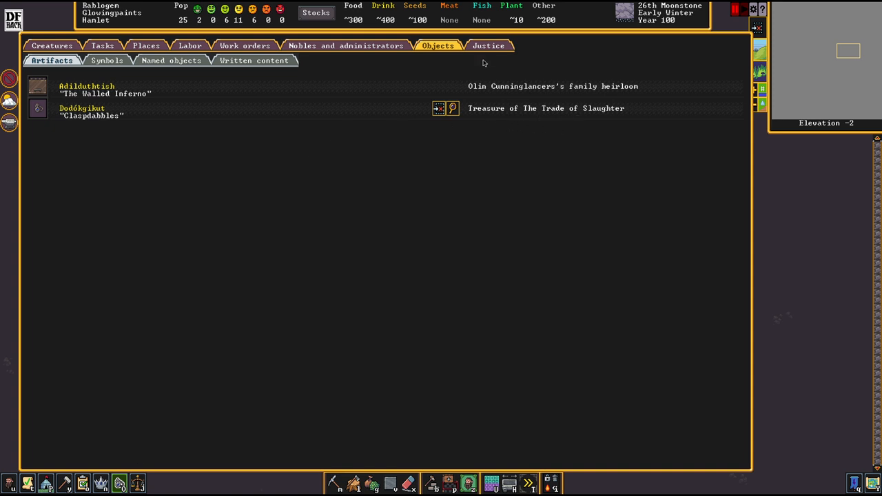
{"action": "mouse_move", "coordinate": [489, 135]}
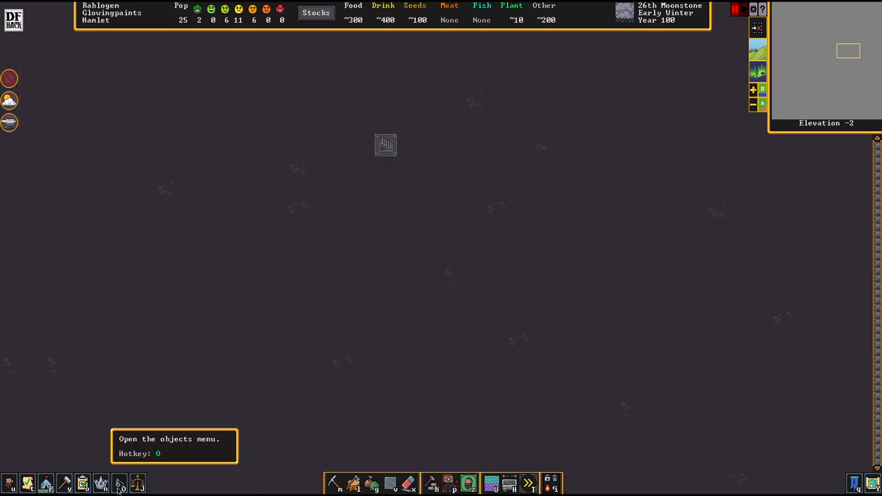
{"action": "left_click", "coordinate": [118, 483]}
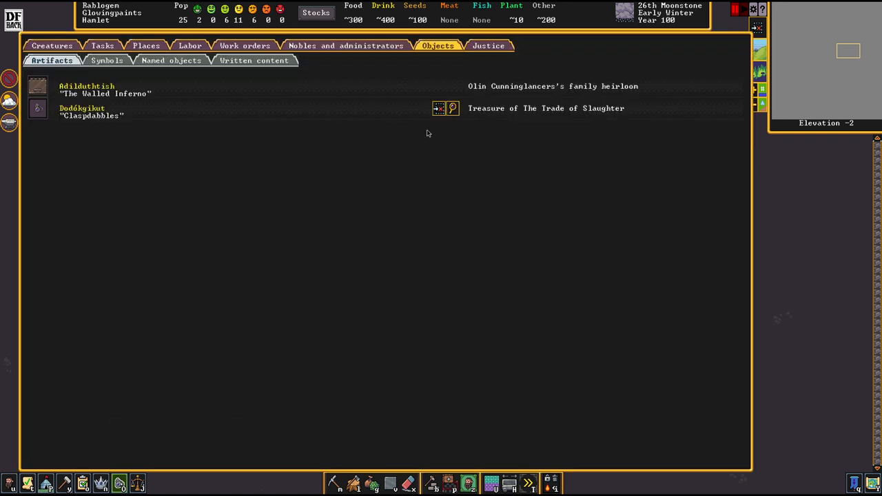
{"action": "mouse_move", "coordinate": [463, 110]}
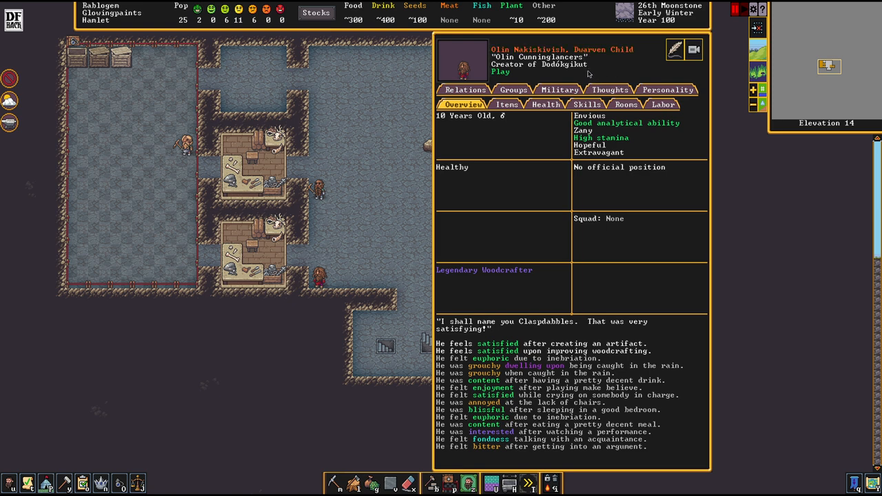
{"action": "mouse_move", "coordinate": [505, 258]}
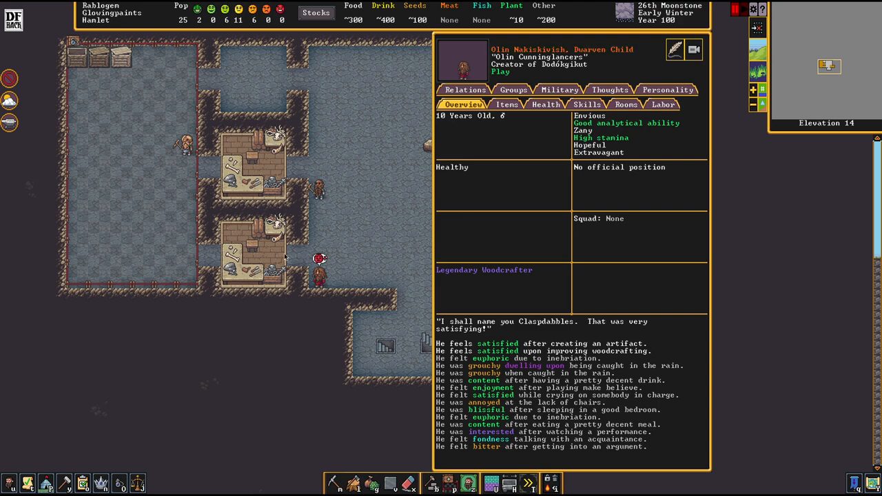
{"action": "mouse_move", "coordinate": [306, 235]}
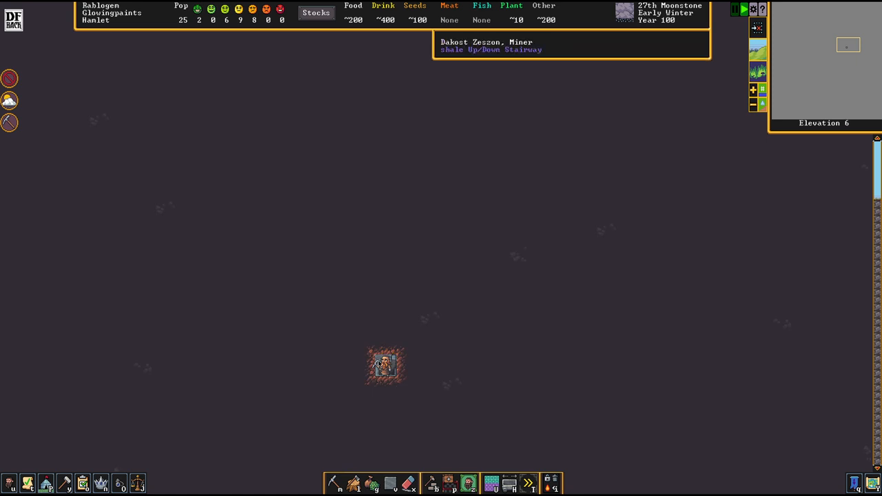
Let the miners dig the shaft, then ready another stair-mining designation
{"action": "scroll", "scroll_direction": "down", "scroll_amount": 3}
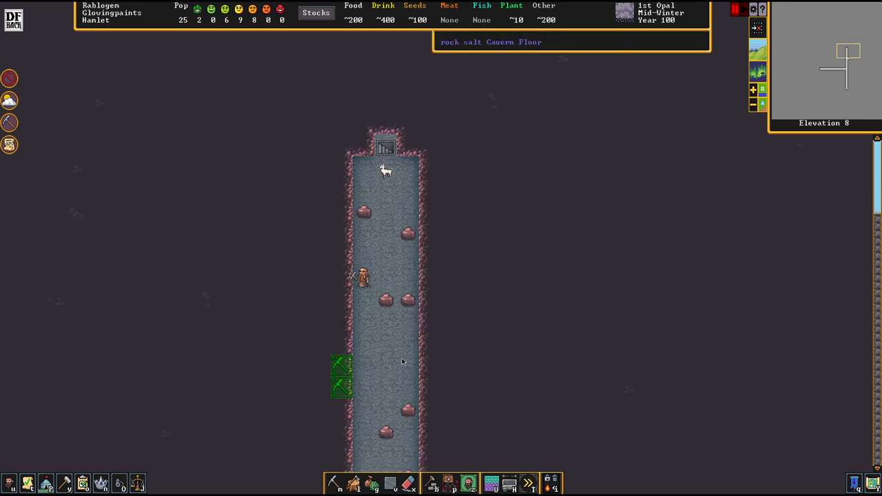
{"action": "left_click", "coordinate": [736, 8]}
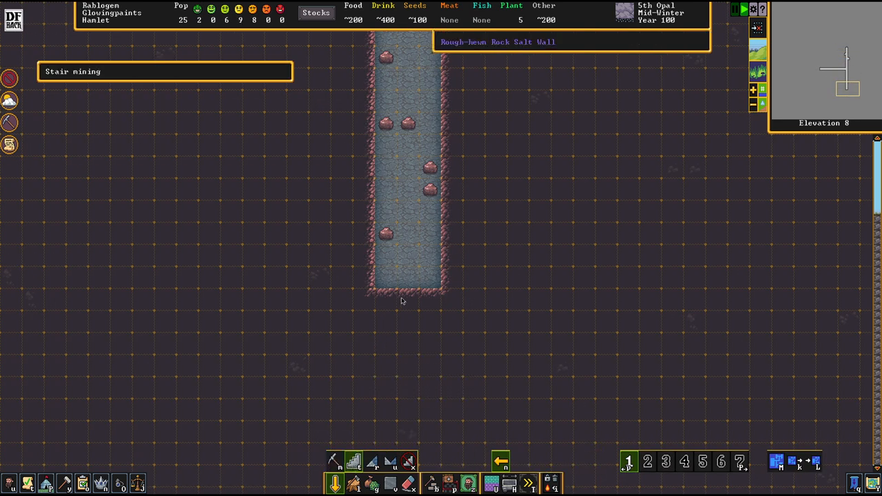
Mark a second stair shaft top below the corridor's south end
{"action": "left_click", "coordinate": [408, 301]}
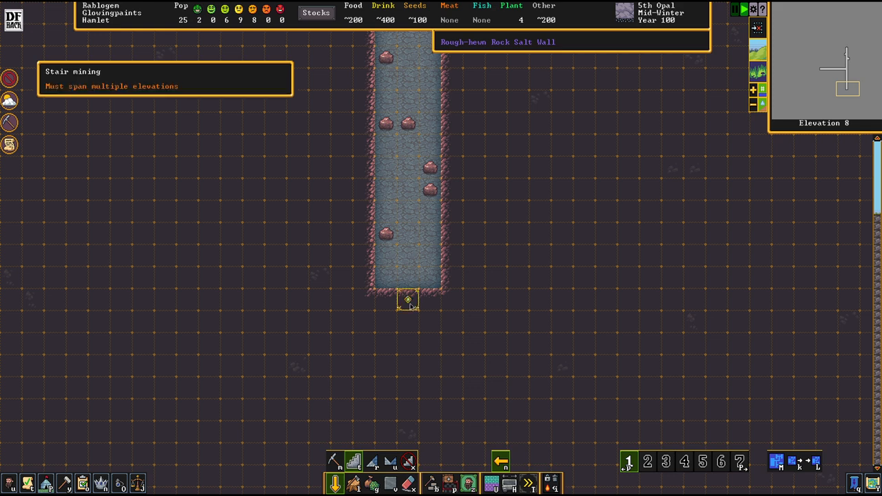
{"action": "scroll", "scroll_direction": "down", "scroll_amount": 3}
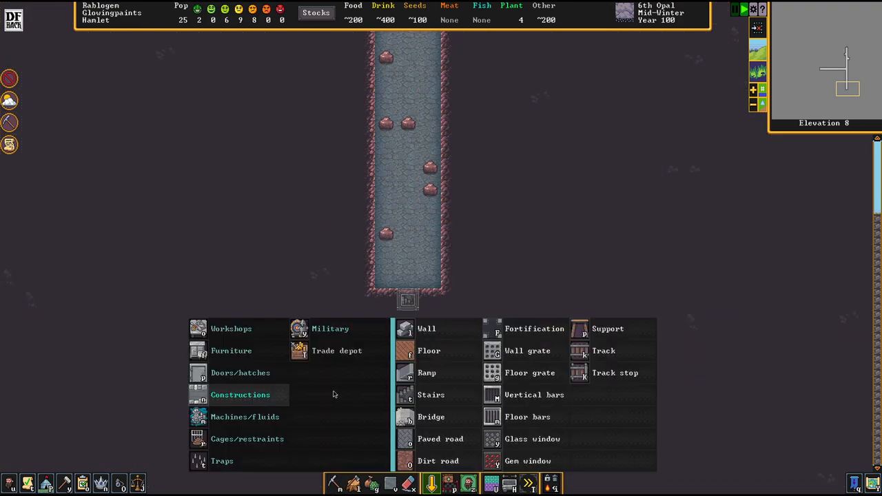
Plan wall constructions on the corridor's left and right tiles
{"action": "left_click", "coordinate": [427, 328]}
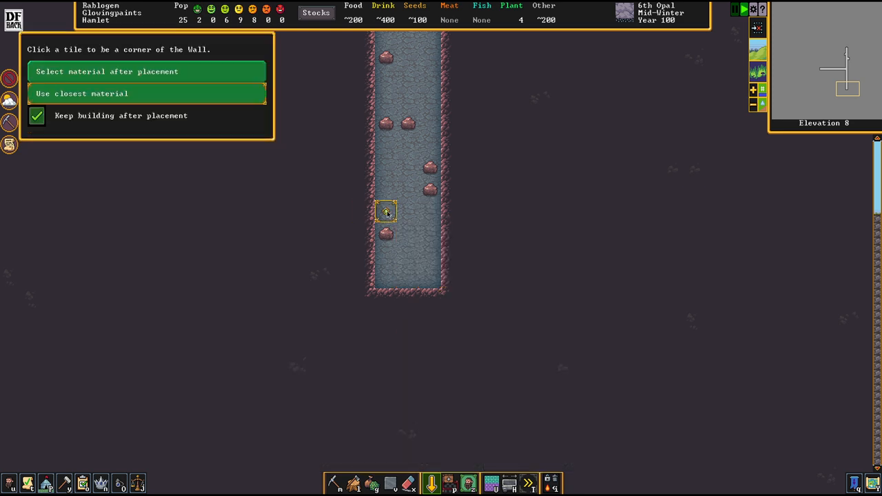
{"action": "left_click", "coordinate": [386, 212]}
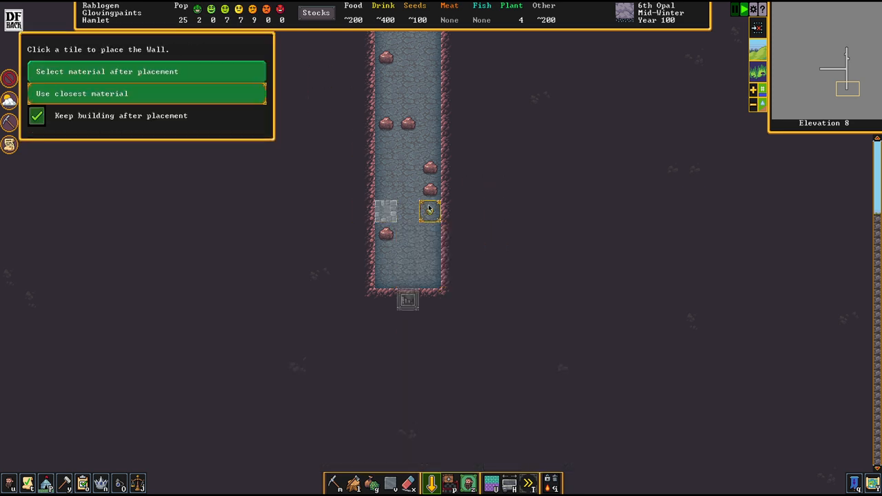
{"action": "left_click", "coordinate": [430, 213]}
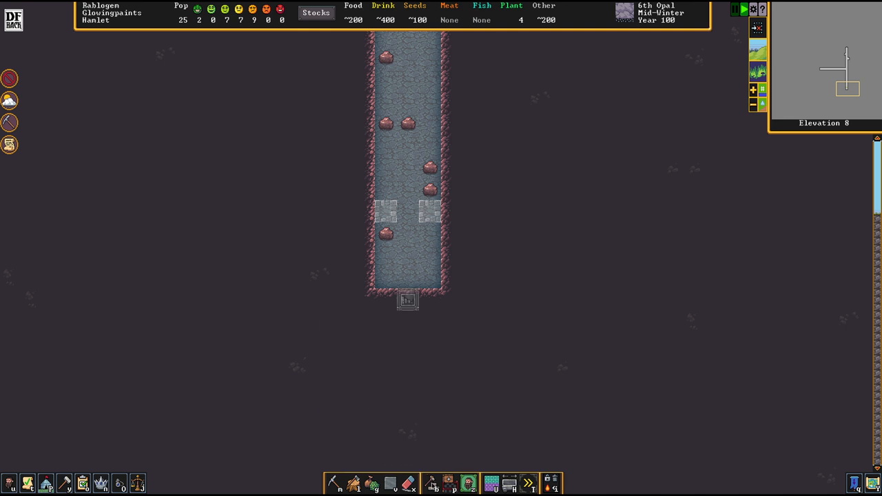
{"action": "left_click", "coordinate": [430, 482]}
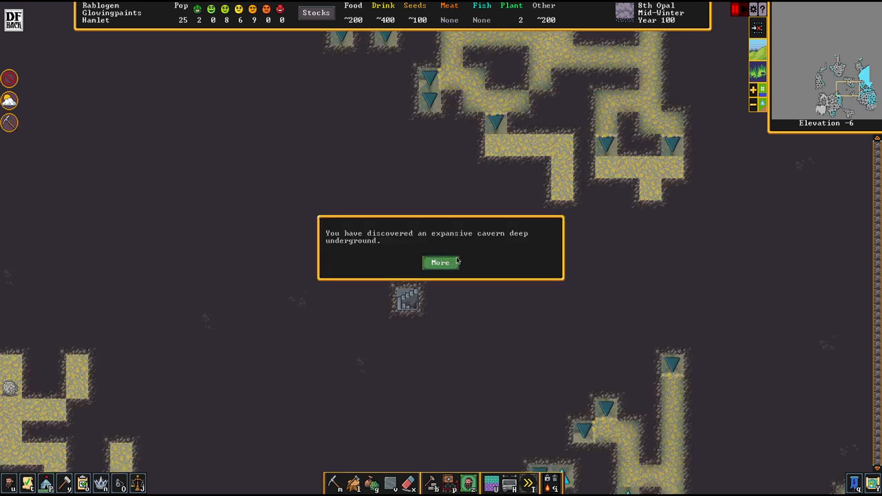
{"action": "left_click", "coordinate": [440, 261]}
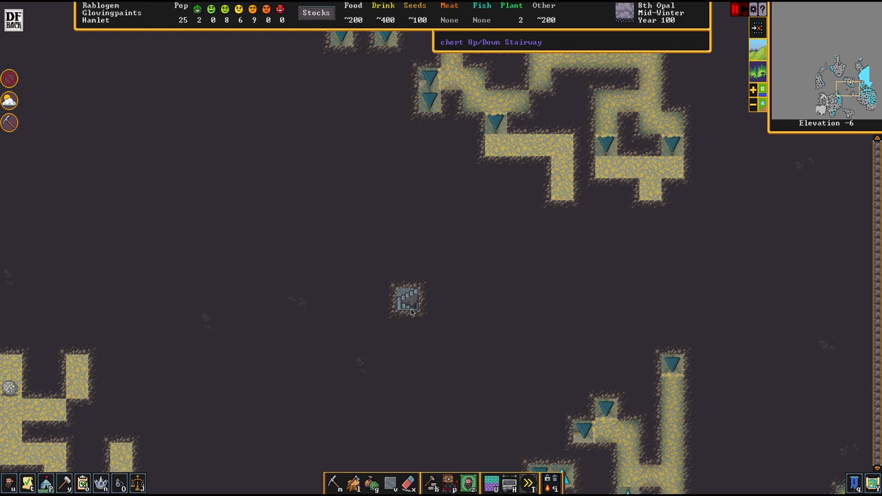
{"action": "mouse_move", "coordinate": [408, 305]}
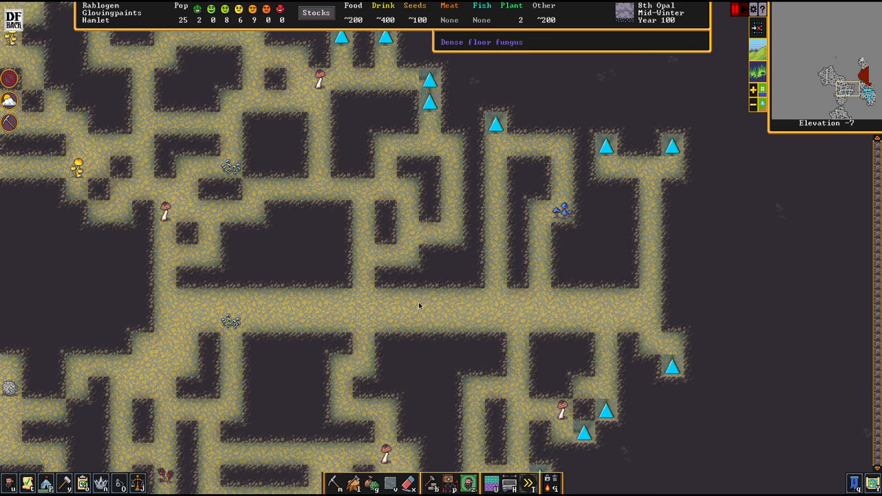
{"action": "mouse_move", "coordinate": [416, 297]}
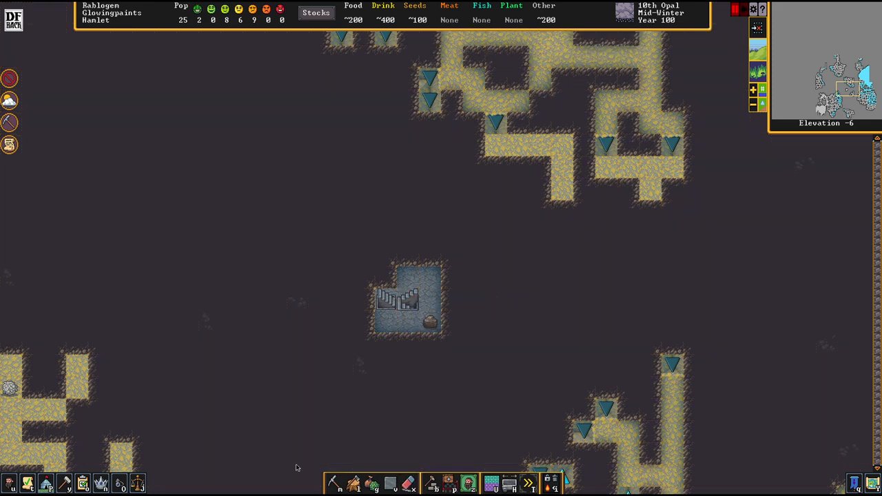
{"action": "left_click", "coordinate": [409, 461]}
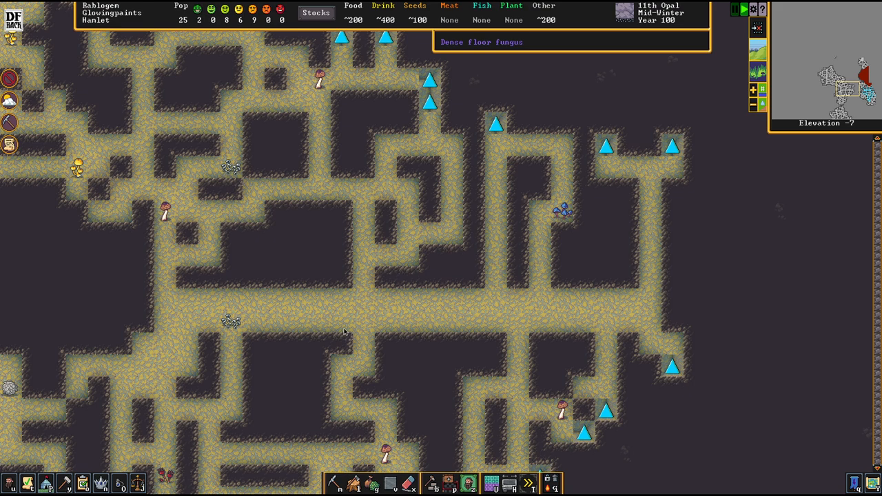
{"action": "mouse_move", "coordinate": [346, 319]}
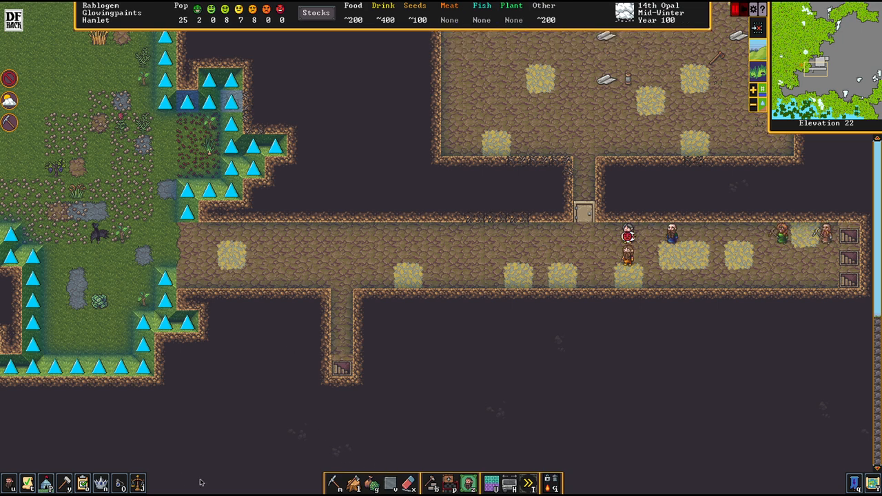
Lay a cage trap and a row of stone-fall traps along the entrance corridor
{"action": "left_click", "coordinate": [333, 483]}
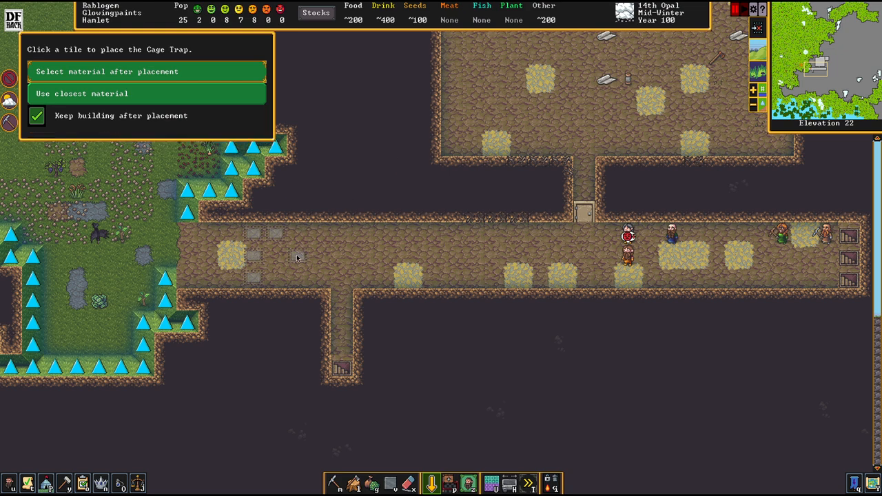
{"action": "left_click", "coordinate": [296, 259]}
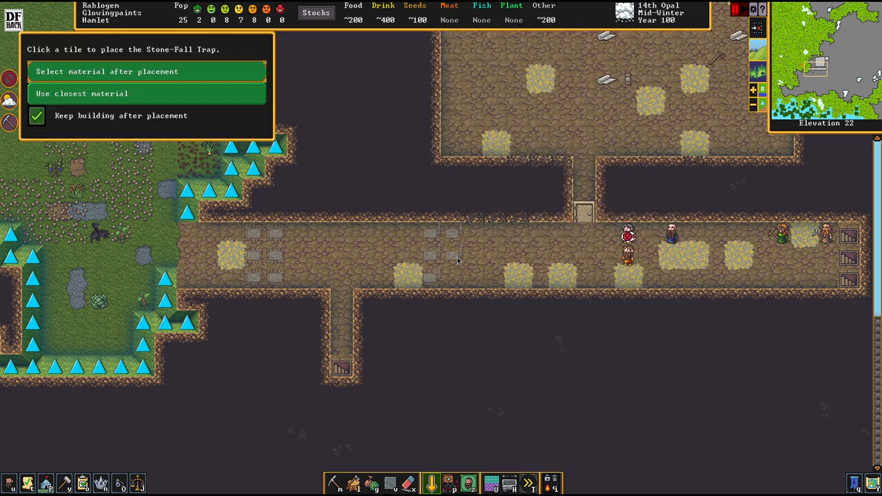
{"action": "left_click", "coordinate": [107, 72]}
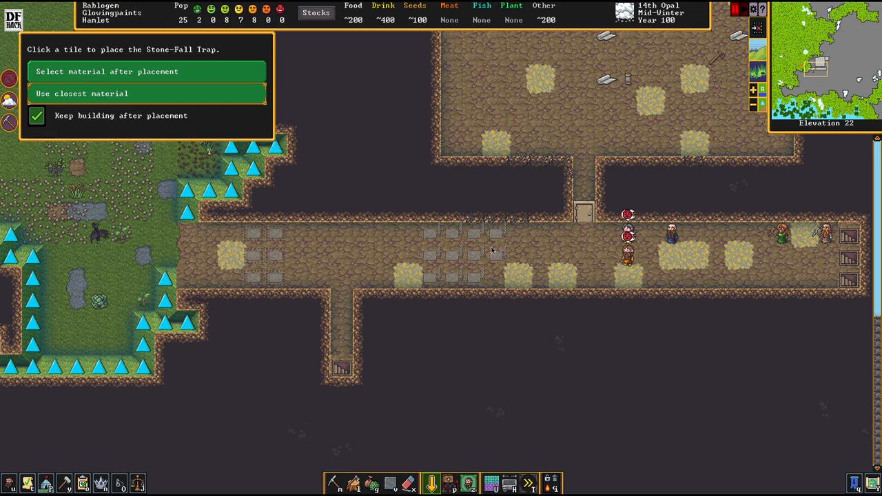
{"action": "left_click", "coordinate": [493, 251]}
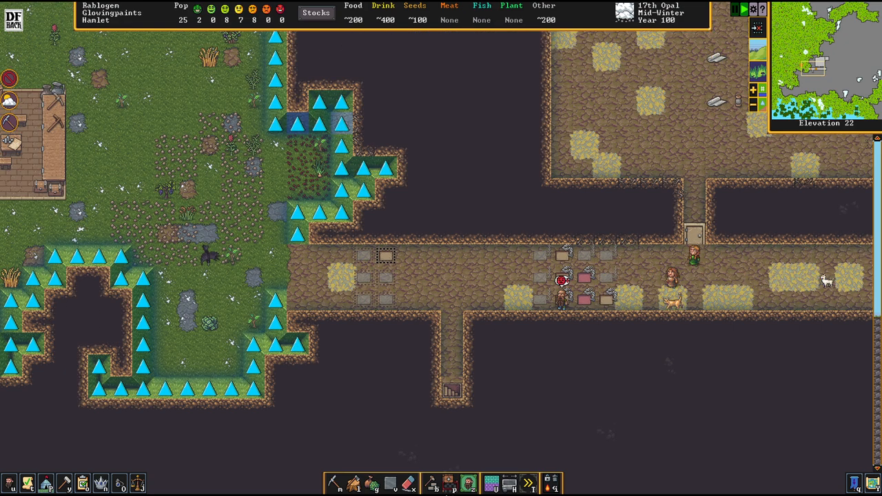
{"action": "left_click", "coordinate": [339, 438]}
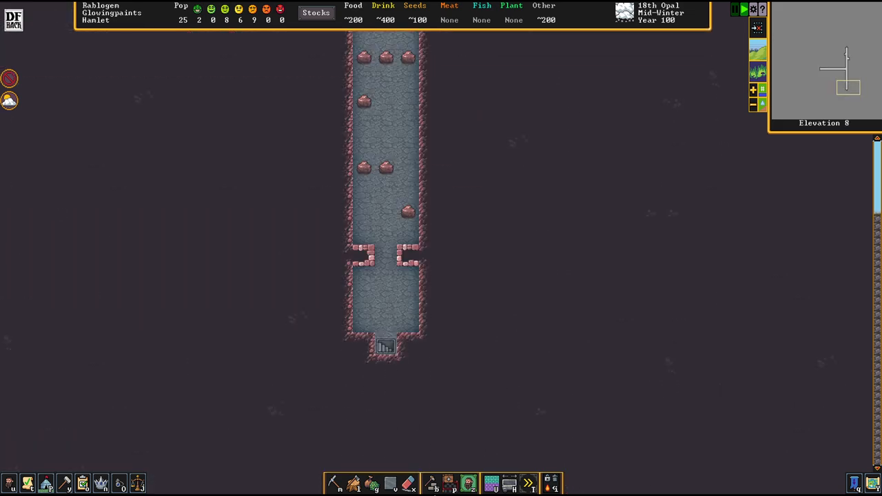
Ready regular mining designation at the shaft's stair tile on level 6
{"action": "left_click", "coordinate": [432, 482]}
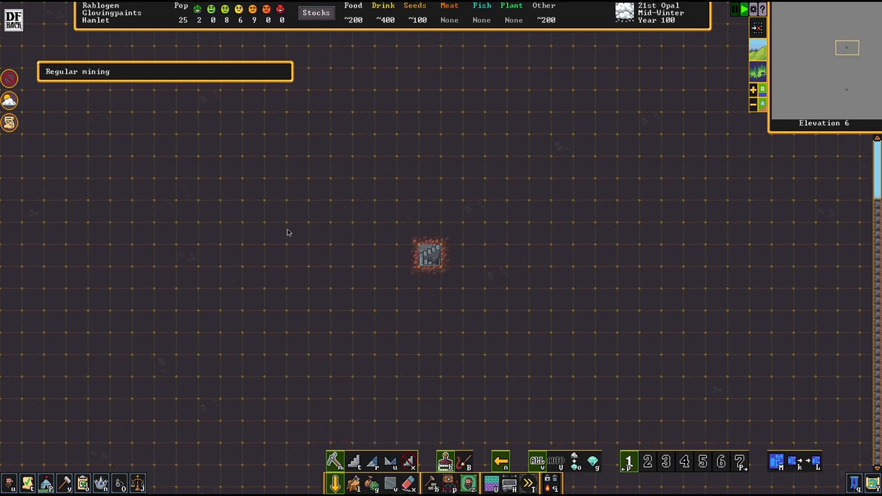
Designate a long mining strip around the shaft stairs and start a surface Pen/Pasture zone
{"action": "left_click_drag", "start_coordinate": [288, 231], "coordinate": [694, 281]}
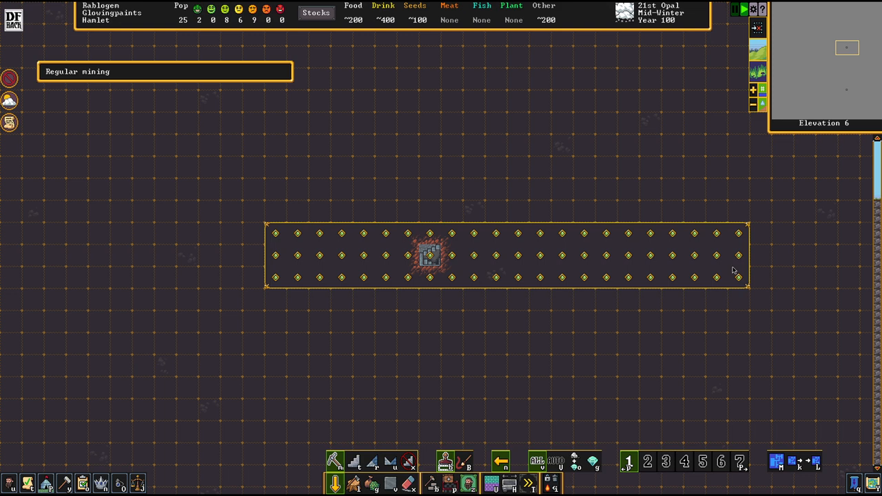
{"action": "mouse_move", "coordinate": [735, 278]}
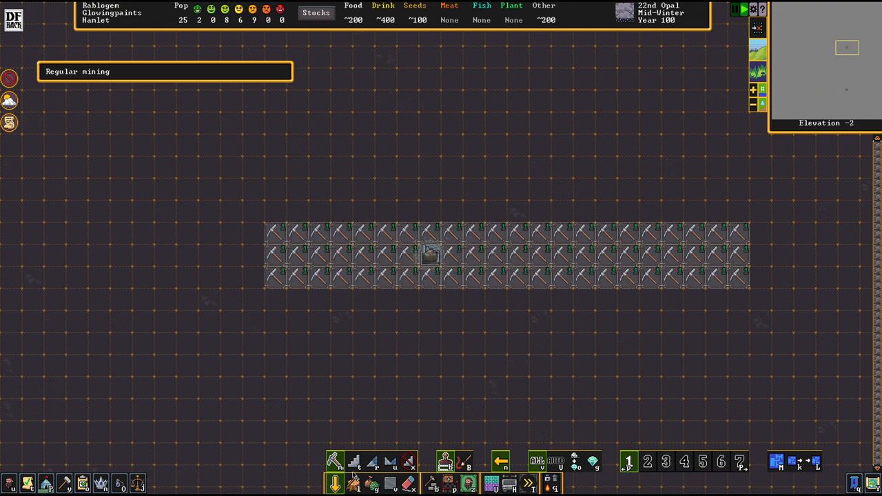
{"action": "left_click", "coordinate": [353, 460]}
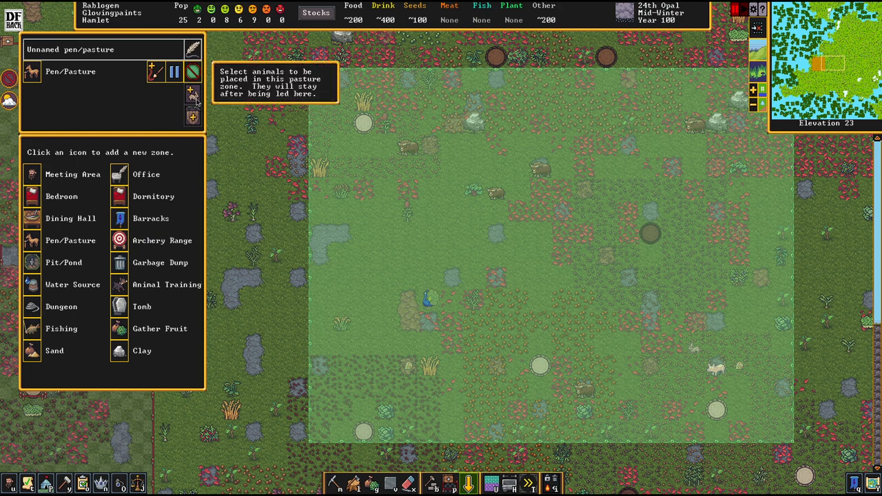
Assign the stray yaks, rabbit, peacock, sow and calf to the pasture
{"action": "left_click", "coordinate": [192, 91]}
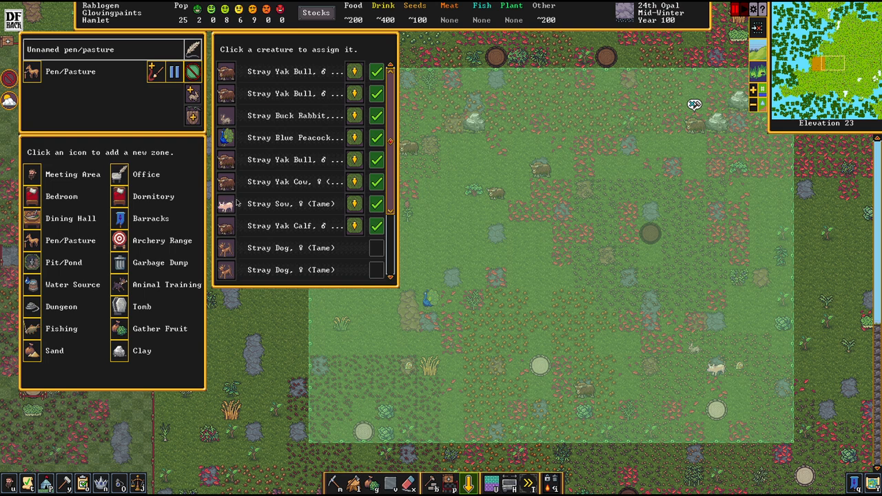
{"action": "scroll", "scroll_direction": "down", "scroll_amount": 3}
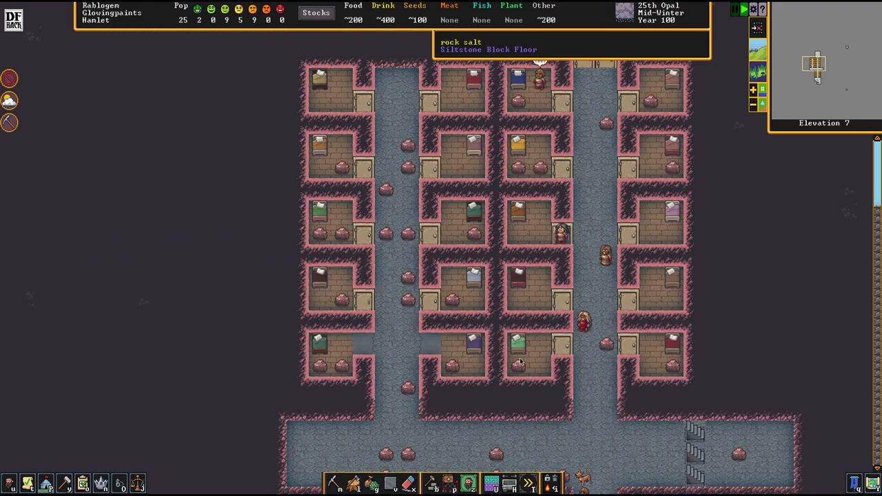
Place a door on the empty bottom bedroom entrance
{"action": "left_click", "coordinate": [430, 483]}
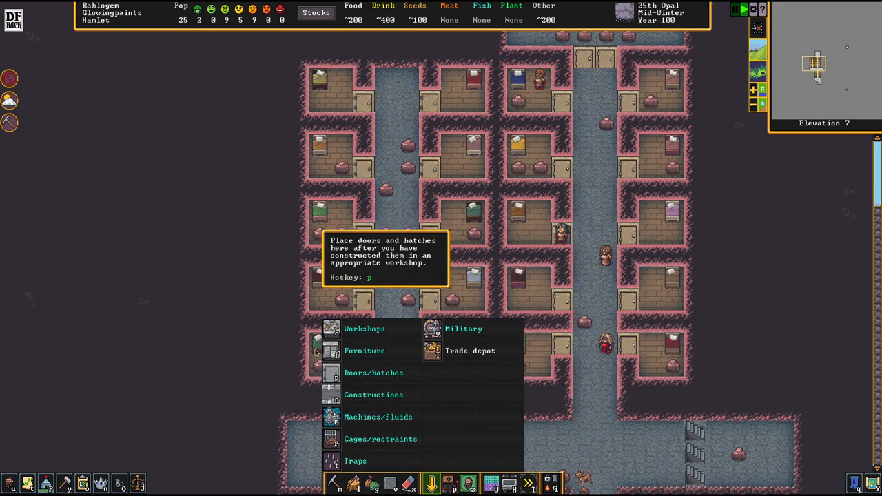
{"action": "left_click", "coordinate": [373, 372]}
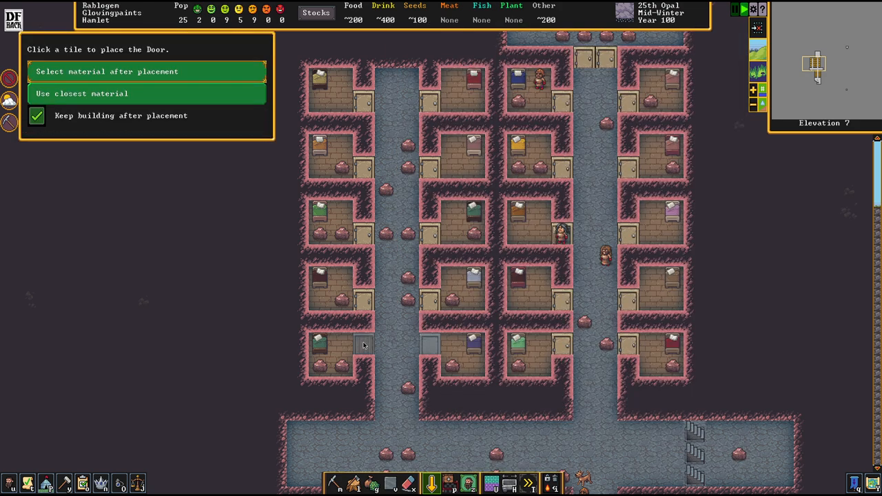
{"action": "scroll", "scroll_direction": "down", "scroll_amount": 3}
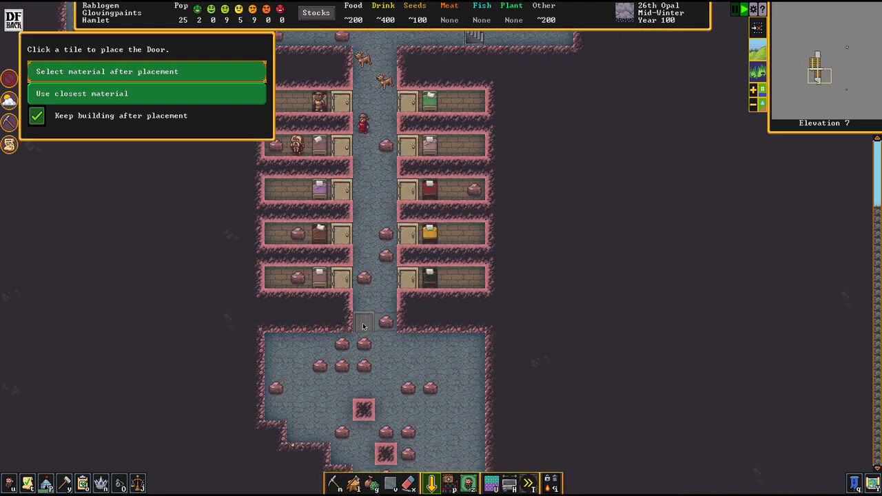
{"action": "left_click", "coordinate": [364, 322]}
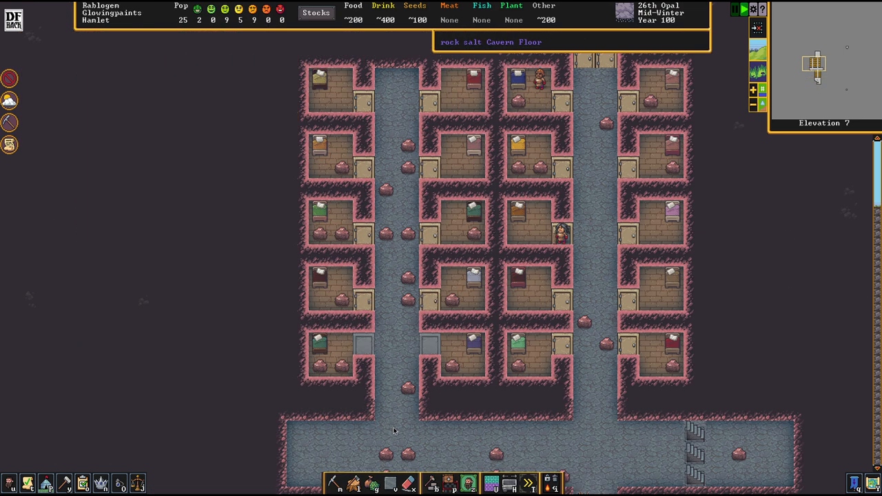
Paint ten bedroom zones across the dormitory block
{"action": "left_click", "coordinate": [468, 482]}
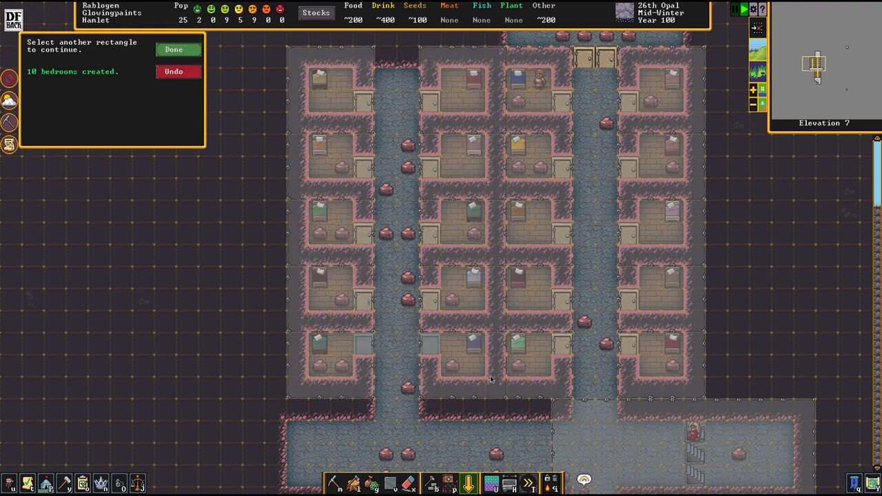
{"action": "left_click", "coordinate": [174, 49]}
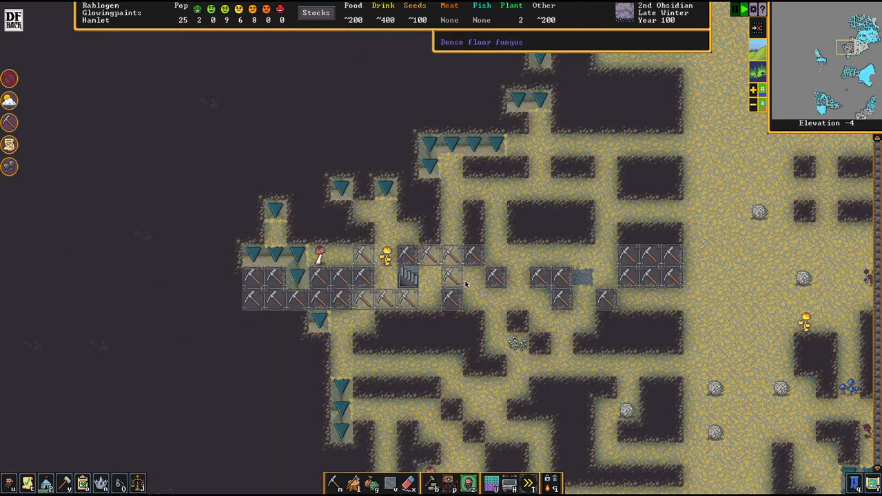
{"action": "mouse_move", "coordinate": [413, 282]}
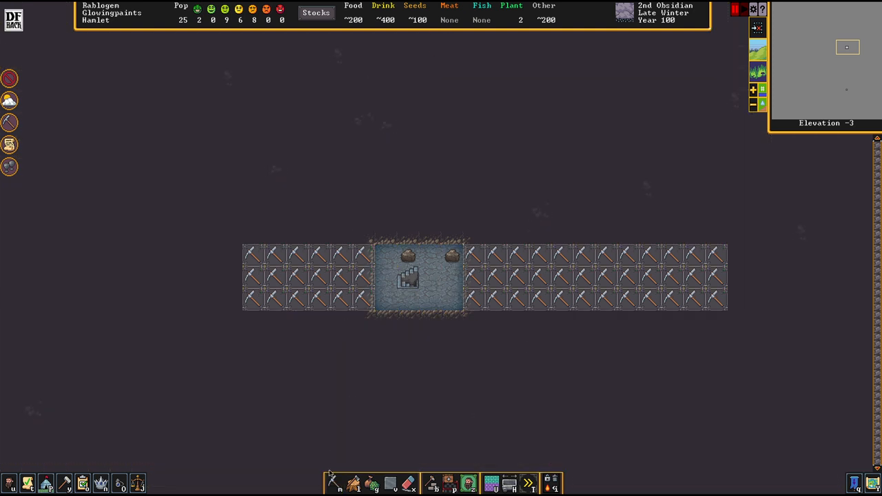
{"action": "left_click", "coordinate": [430, 483]}
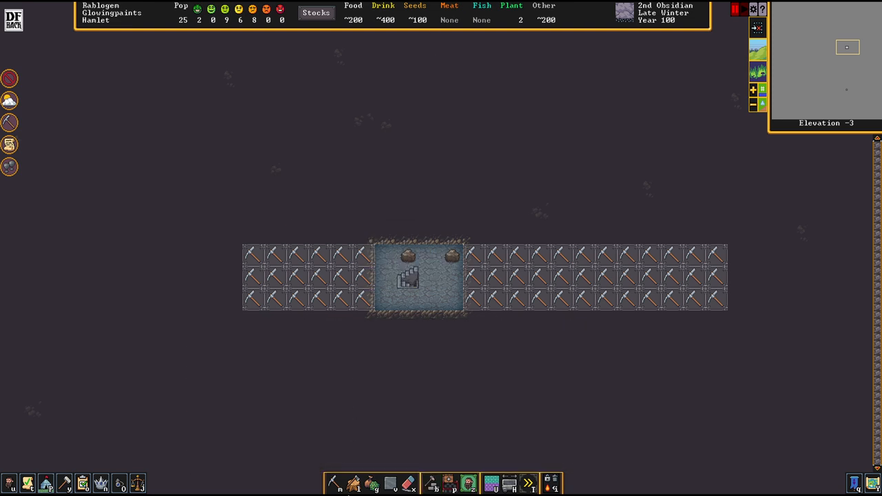
{"action": "left_click", "coordinate": [333, 461]}
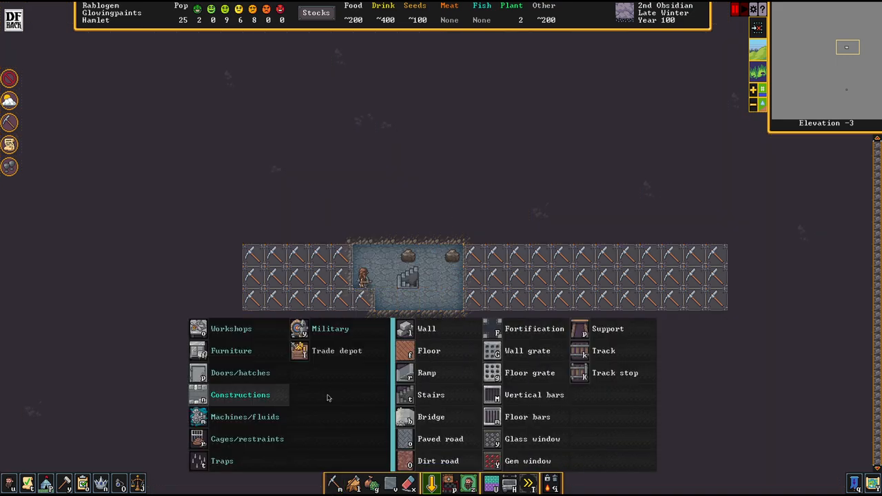
Plan a staircase on a tile inside the dug-out room at elevation -3
{"action": "left_click", "coordinate": [430, 394]}
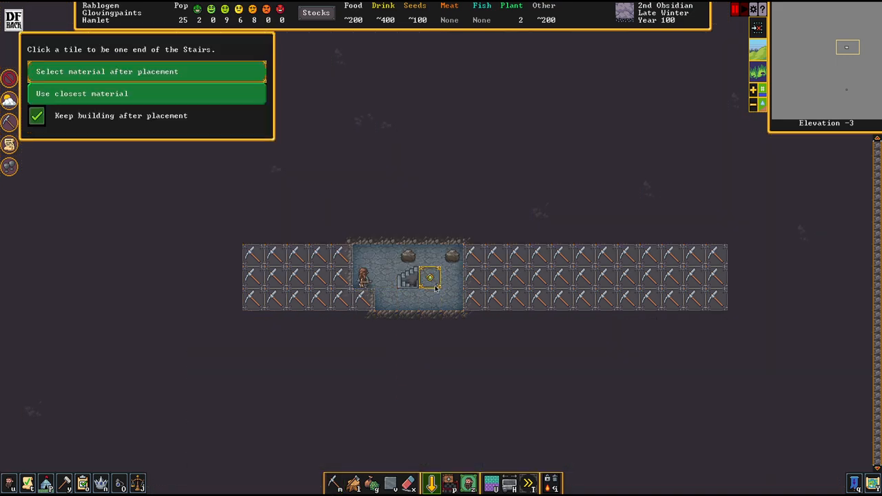
{"action": "left_click", "coordinate": [429, 278]}
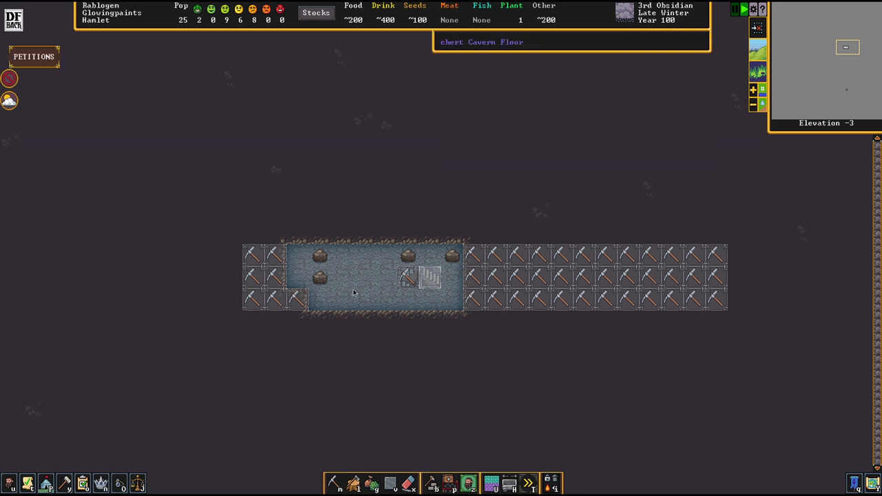
{"action": "mouse_move", "coordinate": [174, 132]}
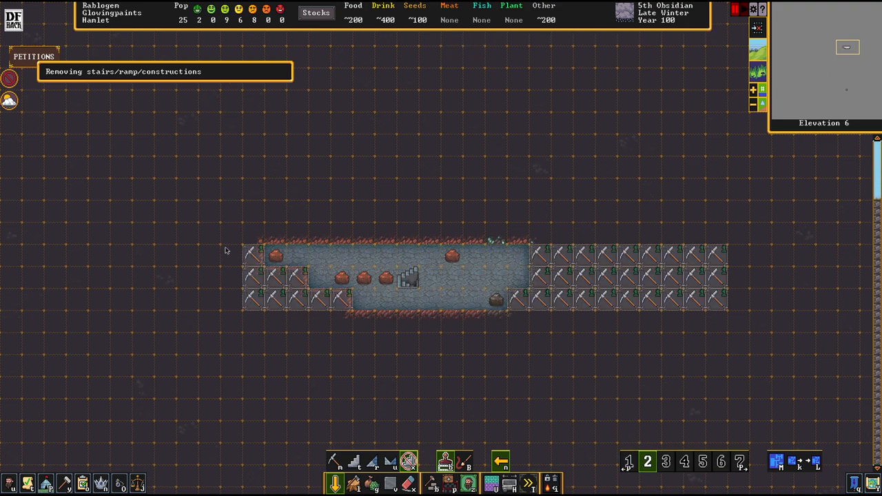
Place a ramp at the corridor's east end, then bring up the pending residency petition
{"action": "scroll", "scroll_direction": "down", "scroll_amount": 3}
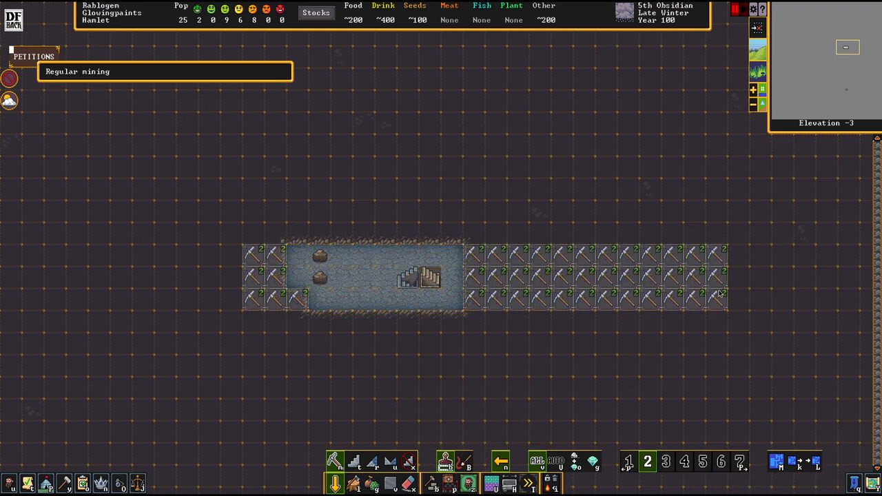
{"action": "mouse_move", "coordinate": [407, 306]}
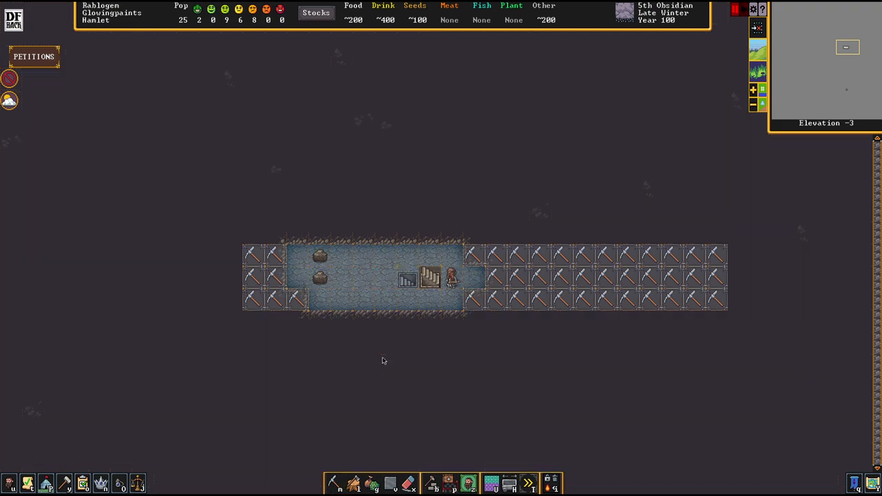
{"action": "left_click", "coordinate": [430, 482]}
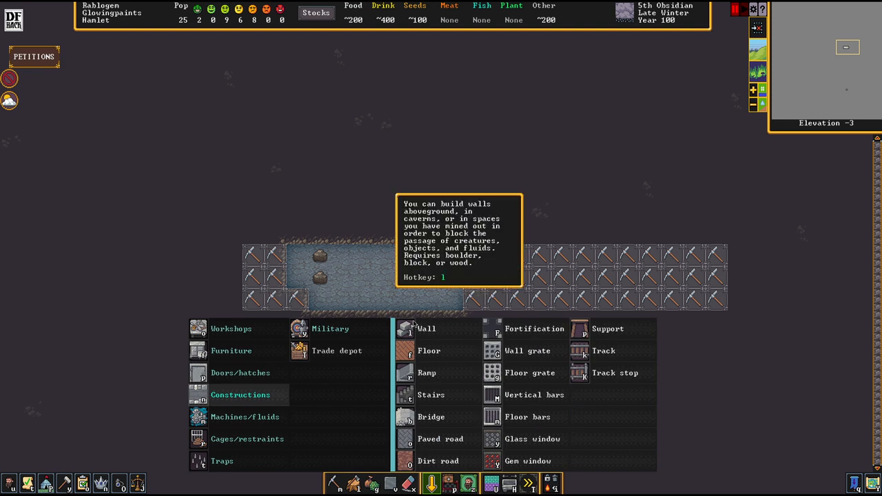
{"action": "left_click", "coordinate": [427, 372]}
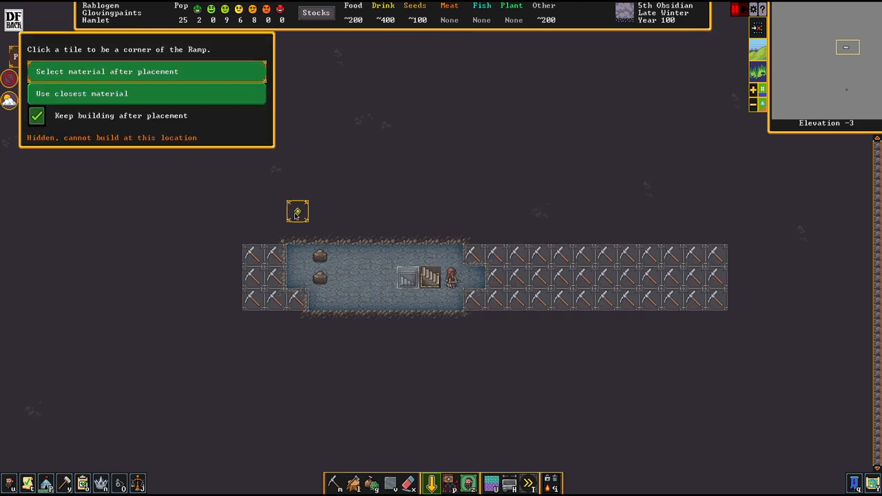
{"action": "left_click", "coordinate": [405, 281]}
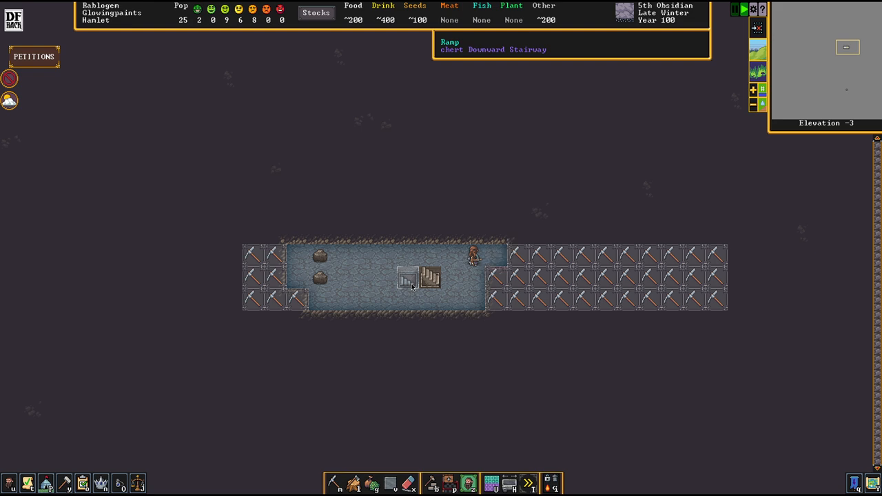
{"action": "left_click", "coordinate": [431, 483]}
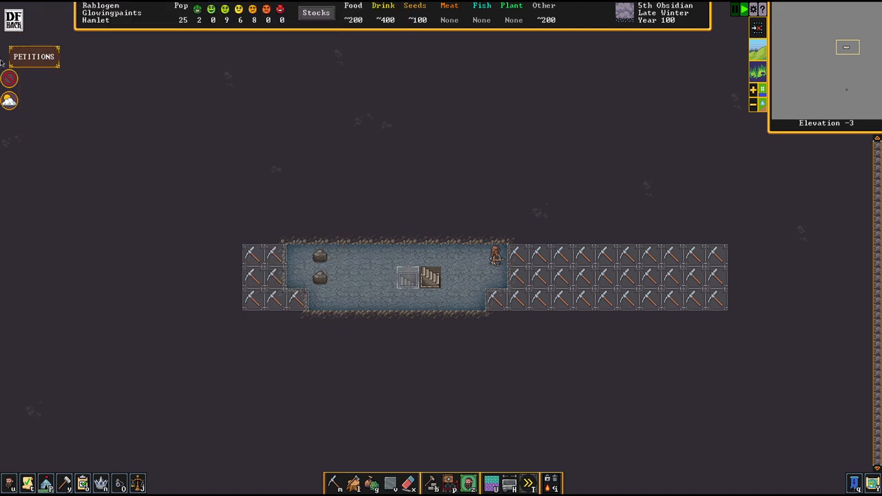
{"action": "left_click", "coordinate": [33, 57]}
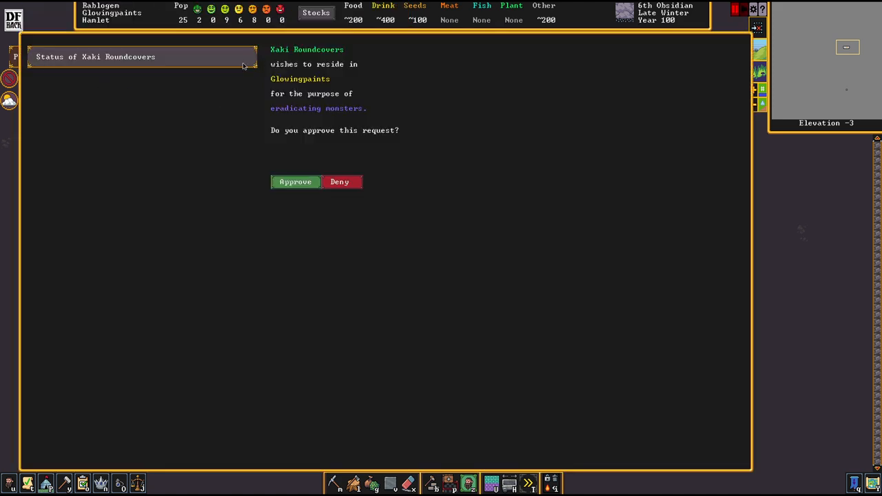
{"action": "mouse_move", "coordinate": [348, 179]}
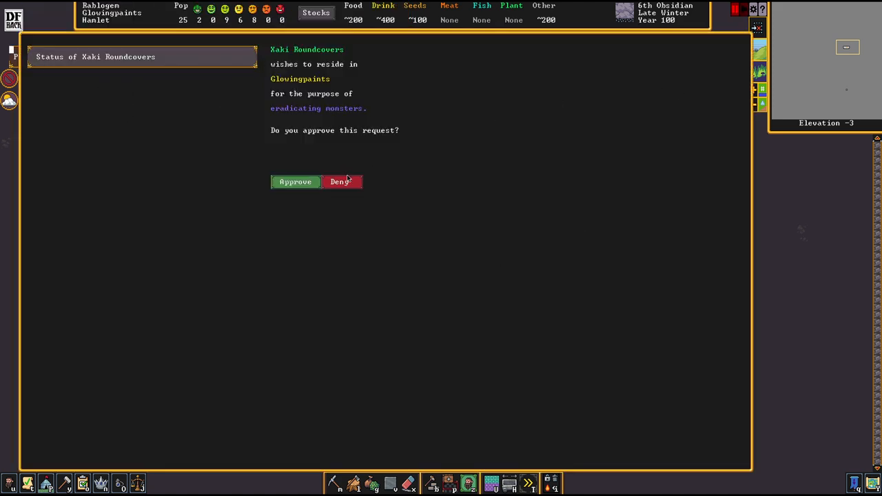
Deny the monster hunter's residency request and return to the fortress map
{"action": "left_click", "coordinate": [295, 182]}
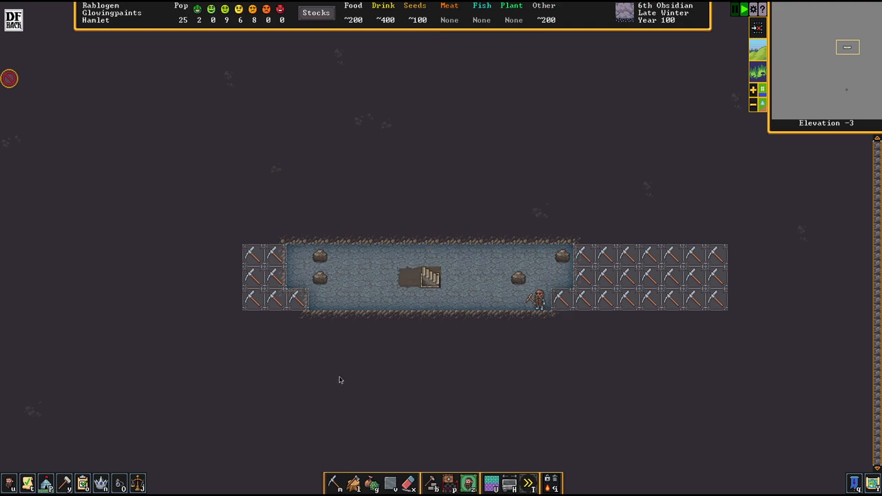
{"action": "scroll", "scroll_direction": "down", "scroll_amount": 3}
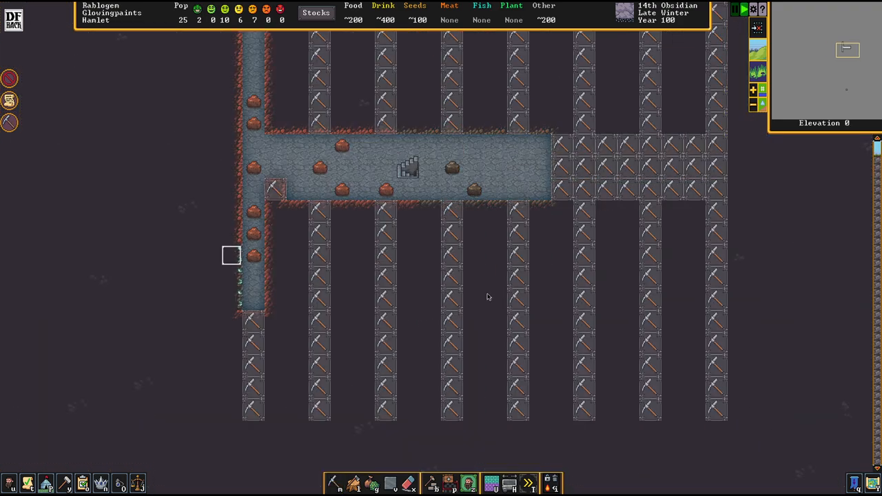
Extend the long parallel exploration shafts marked for digging from the corridor
{"action": "left_click", "coordinate": [333, 483]}
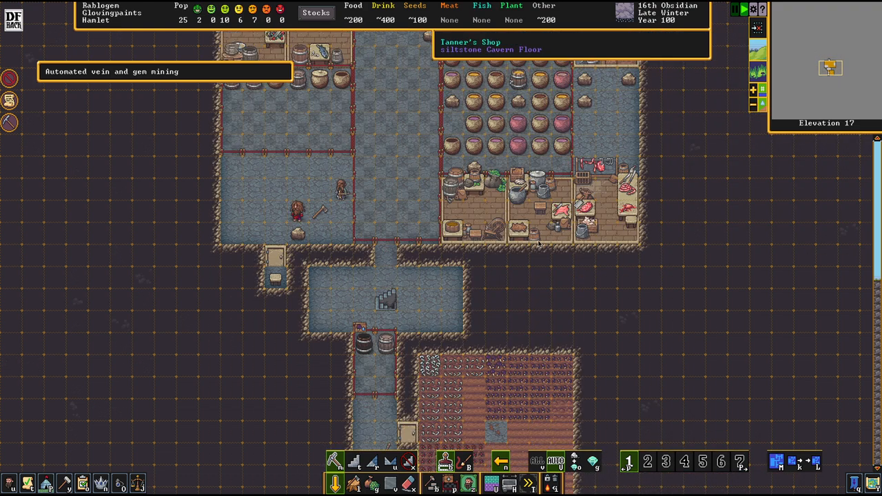
Mark a block of rock beside the farm plots at elevation 17 for mining
{"action": "left_click_drag", "start_coordinate": [468, 272], "coordinate": [617, 330]}
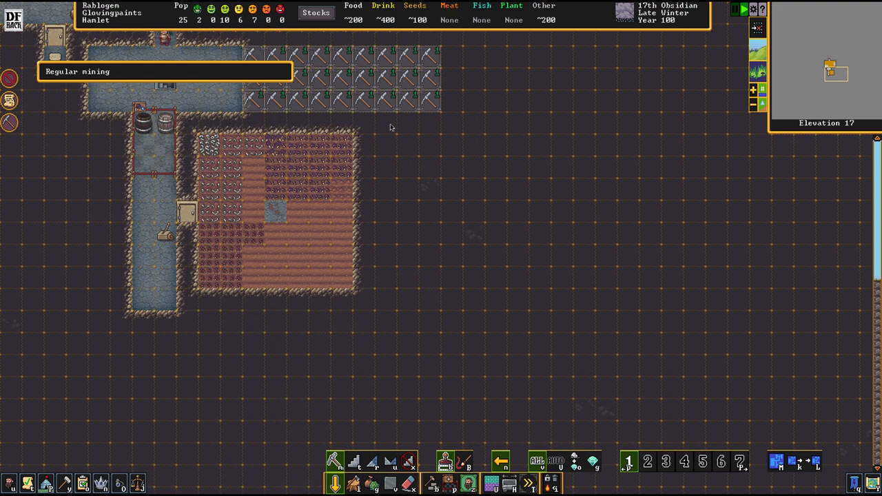
{"action": "left_click_drag", "start_coordinate": [386, 124], "coordinate": [612, 329]}
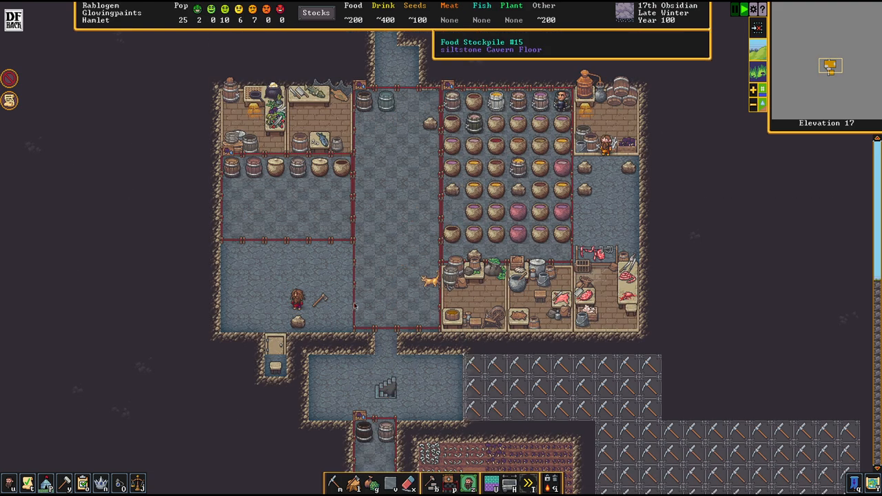
{"action": "scroll", "scroll_direction": "down", "scroll_amount": 3}
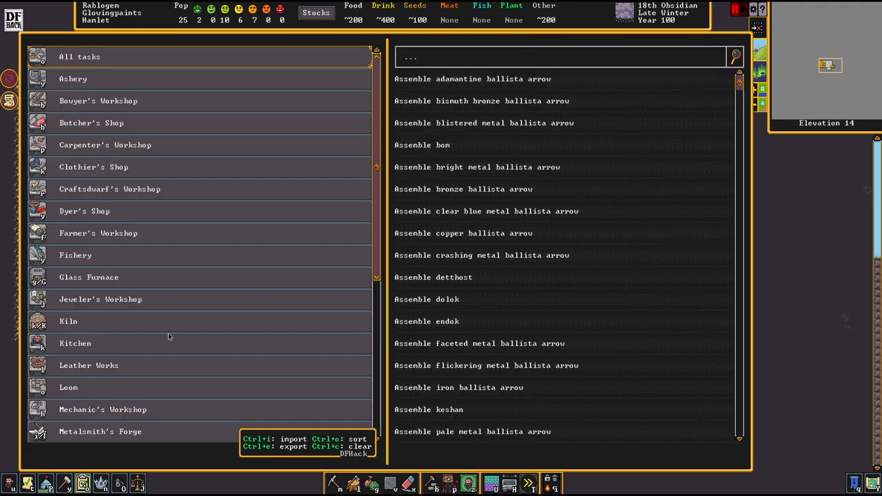
Import the Jeweler's Workshop order to cut 10 gems while more than 5 rough gems remain
{"action": "scroll", "scroll_direction": "down", "scroll_amount": 3}
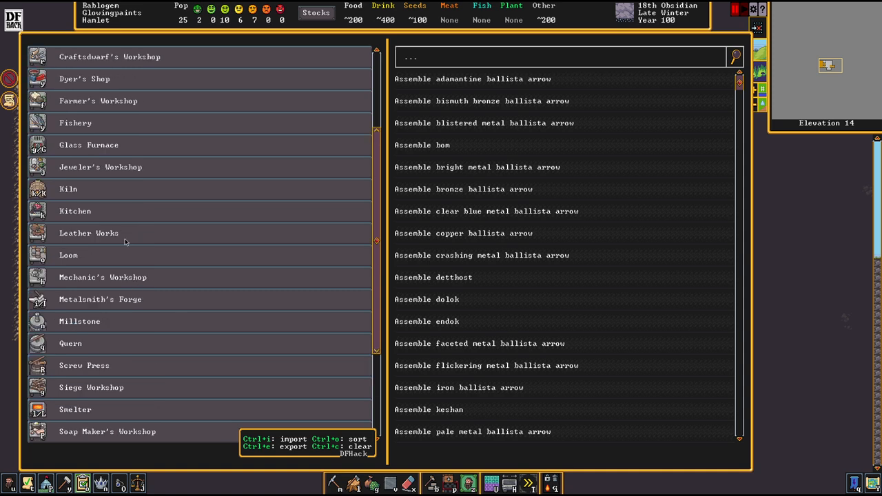
{"action": "scroll", "scroll_direction": "down", "scroll_amount": 3}
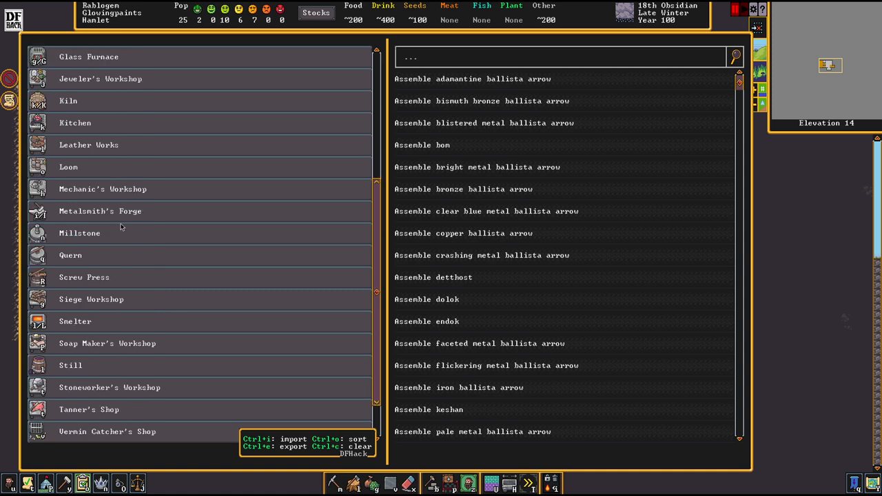
{"action": "mouse_move", "coordinate": [124, 171]}
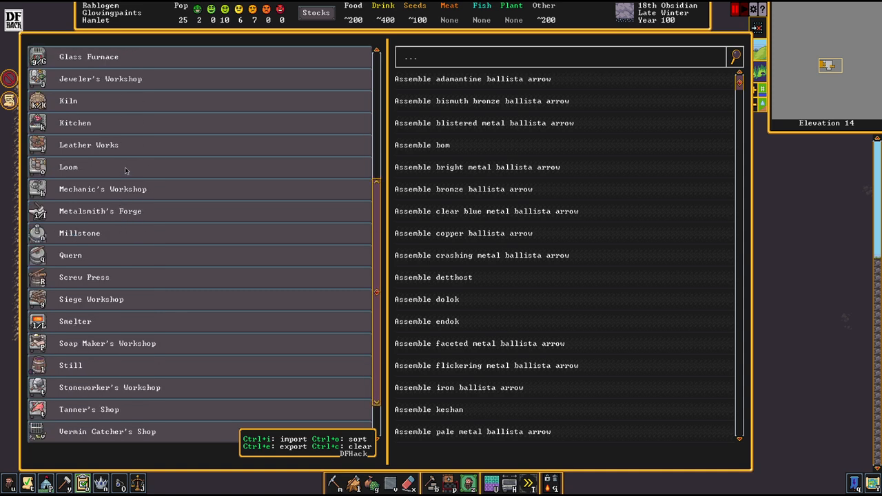
{"action": "mouse_move", "coordinate": [133, 84]}
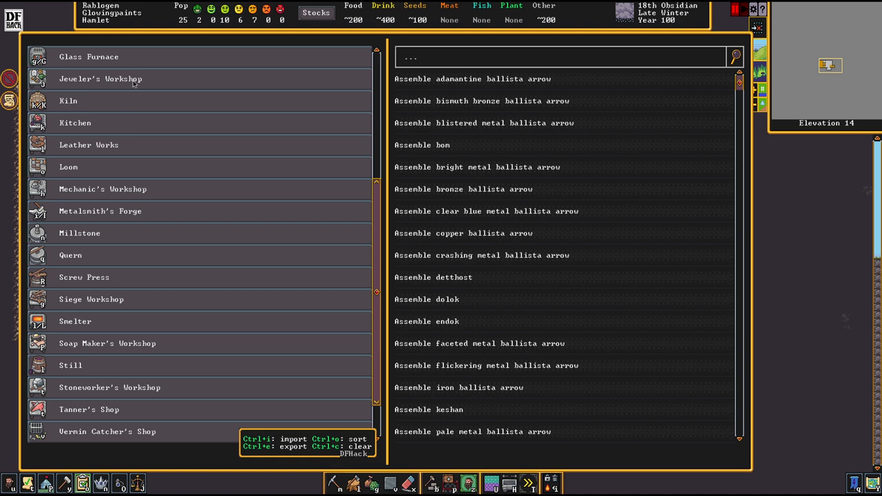
{"action": "left_click", "coordinate": [100, 79]}
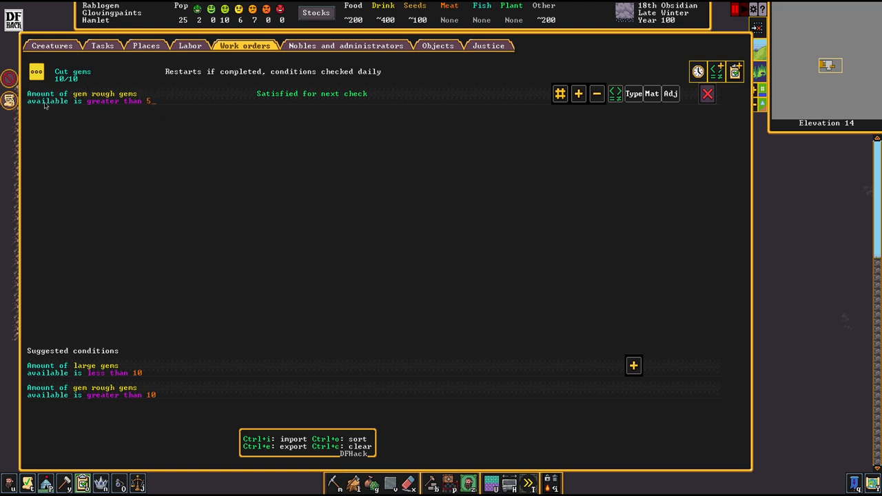
{"action": "mouse_move", "coordinate": [254, 236]}
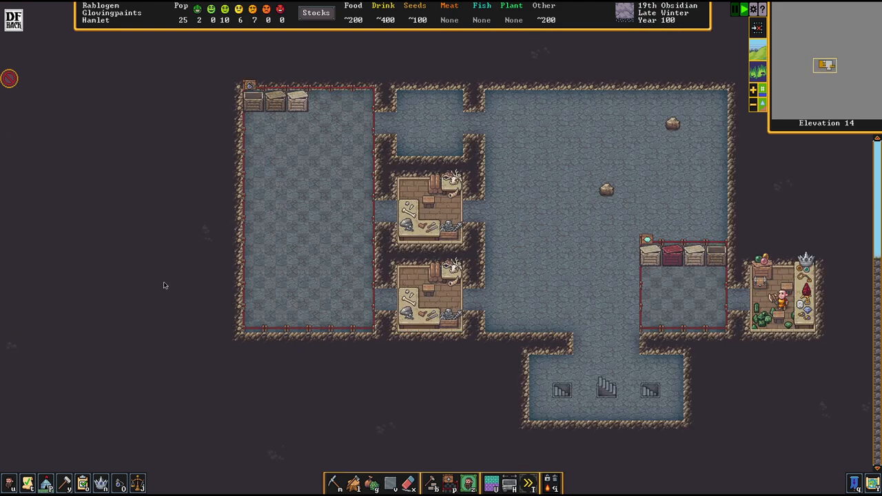
Plan constructed flooring across the big rough room above the bedroom halls
{"action": "scroll", "scroll_direction": "down", "scroll_amount": 3}
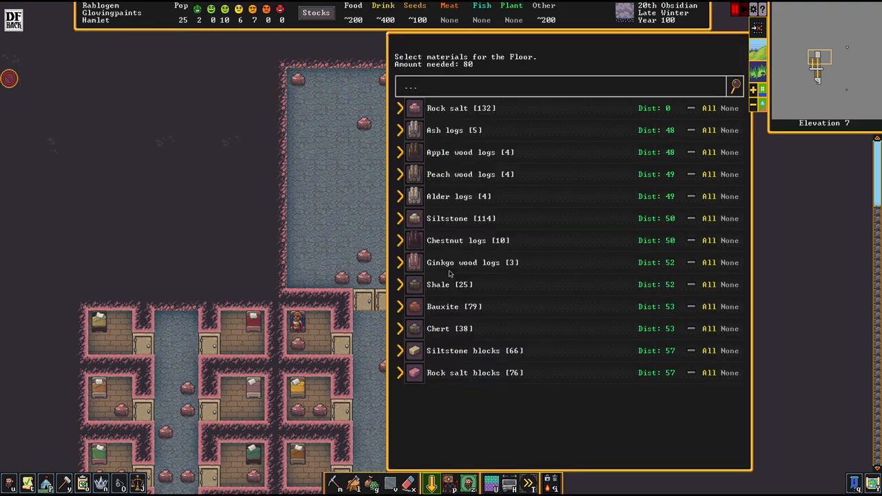
{"action": "mouse_move", "coordinate": [509, 377]}
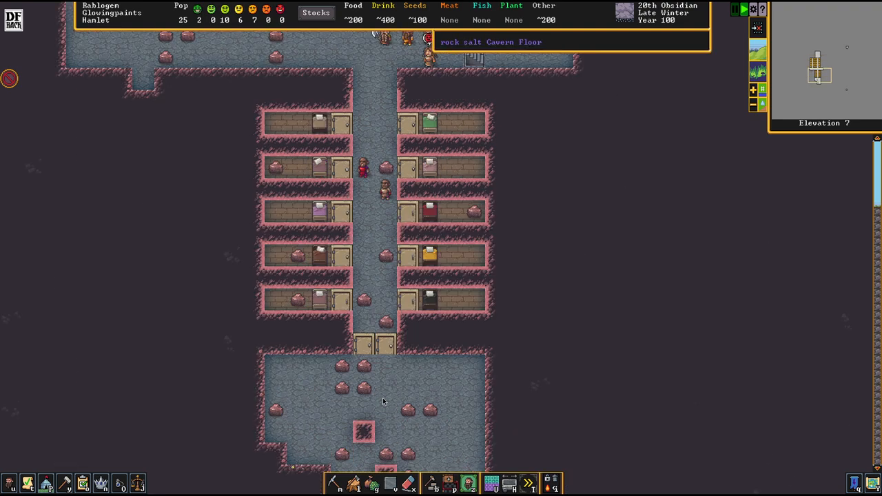
{"action": "left_click", "coordinate": [430, 482]}
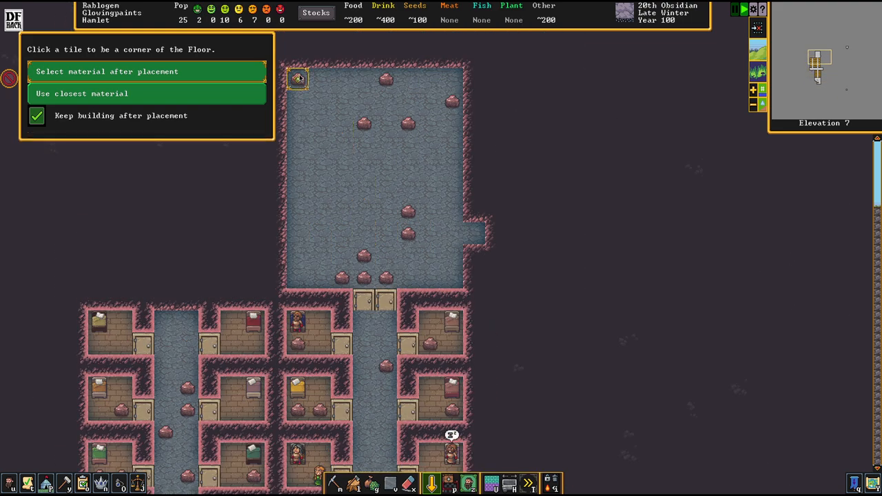
{"action": "left_click", "coordinate": [297, 77]}
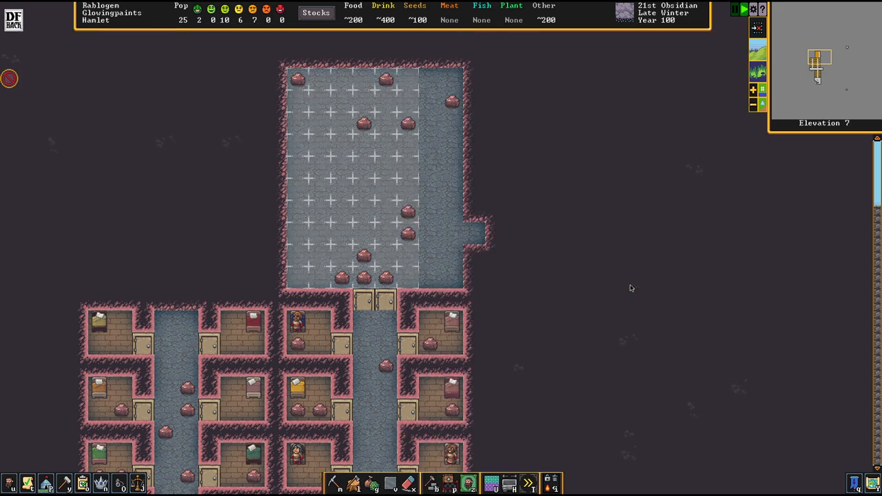
{"action": "mouse_move", "coordinate": [463, 289]}
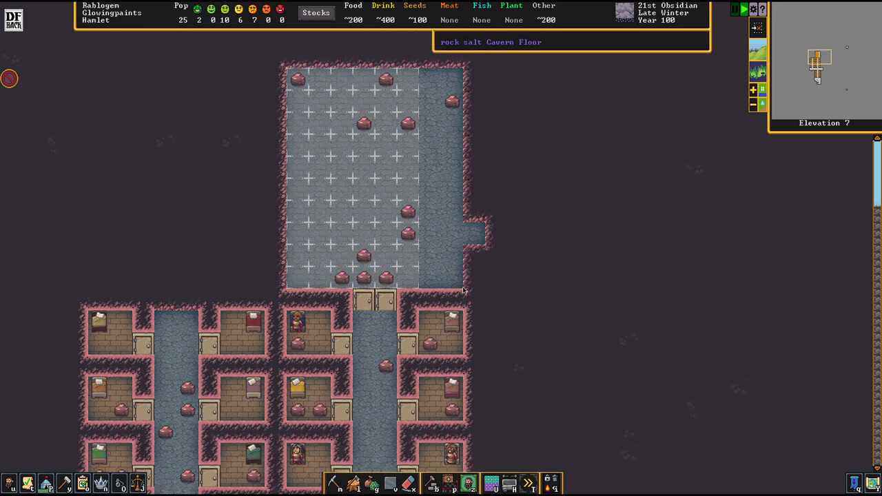
{"action": "scroll", "scroll_direction": "down", "scroll_amount": 3}
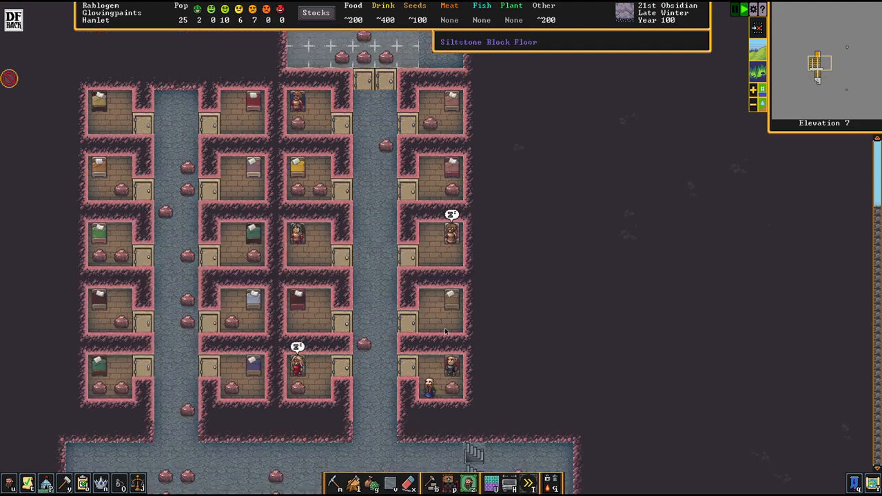
{"action": "scroll", "scroll_direction": "down", "scroll_amount": 3}
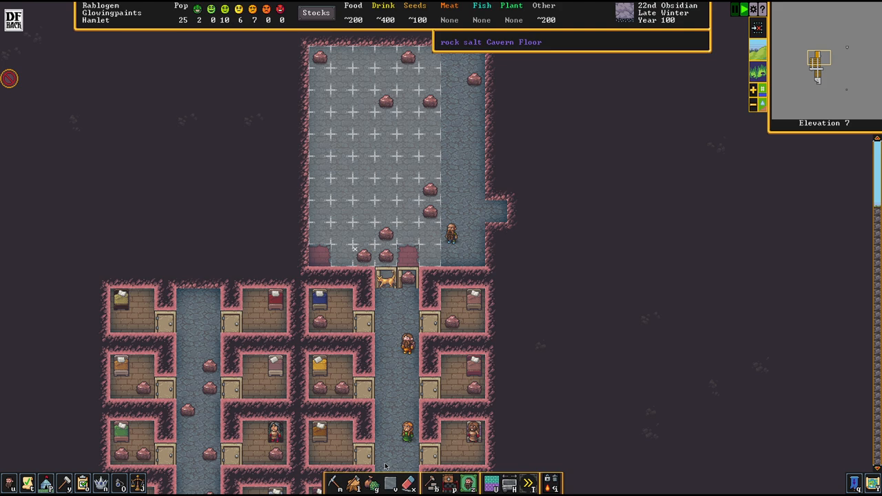
{"action": "left_click", "coordinate": [384, 275]}
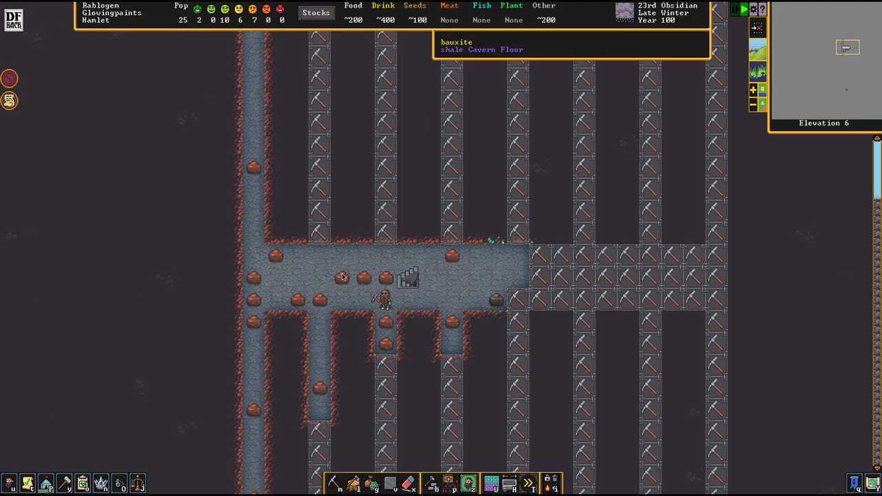
{"action": "mouse_move", "coordinate": [501, 227]}
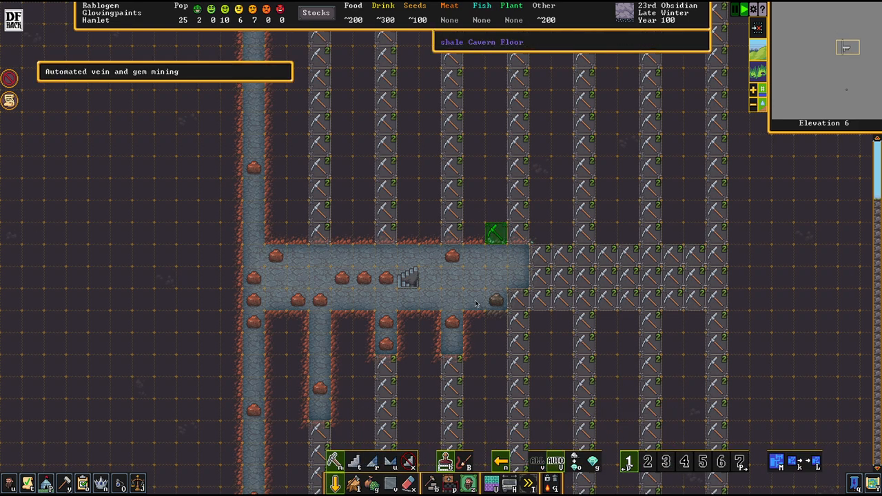
Page down through z-levels to check the dug exploration corridors
{"action": "scroll", "scroll_direction": "down", "scroll_amount": 3}
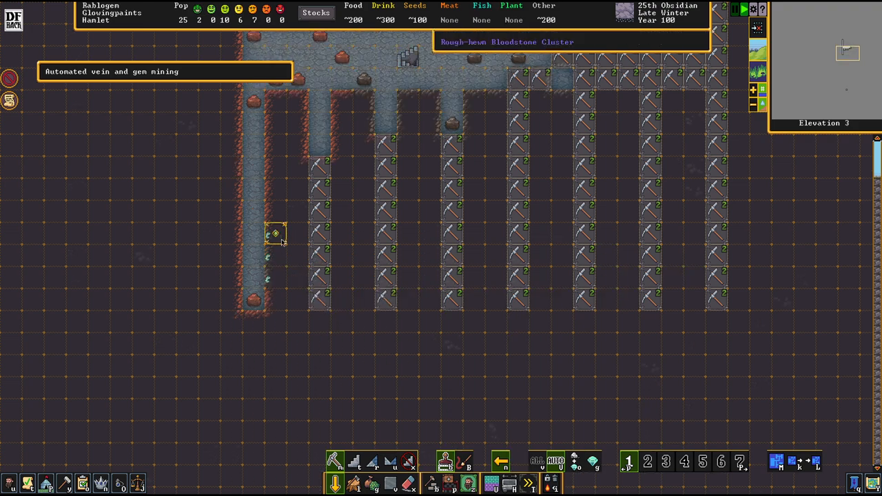
{"action": "scroll", "scroll_direction": "down", "scroll_amount": 3}
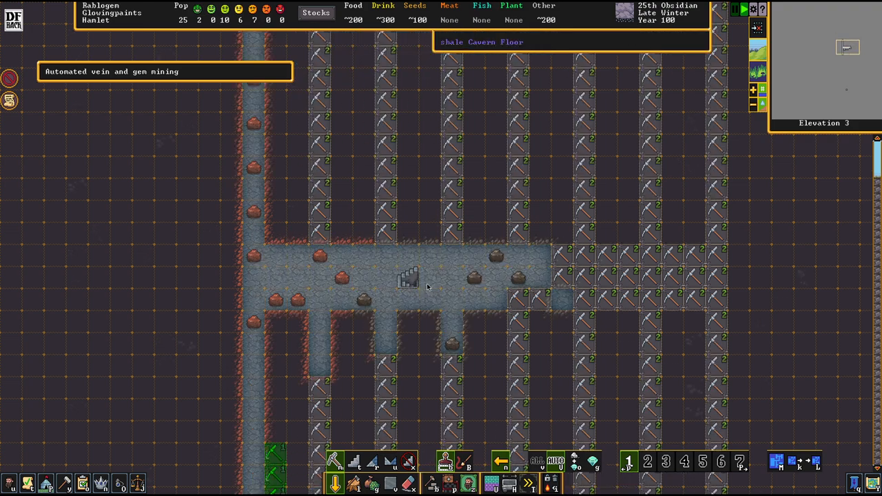
{"action": "scroll", "scroll_direction": "down", "scroll_amount": 3}
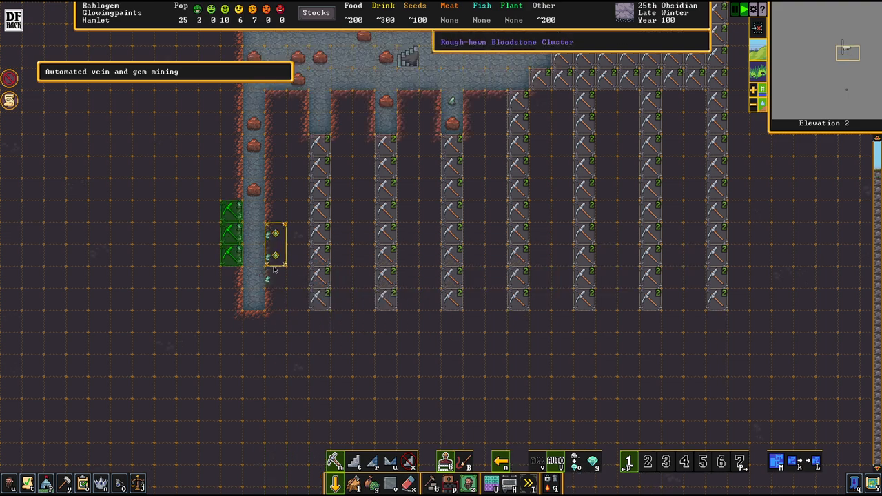
{"action": "scroll", "scroll_direction": "down", "scroll_amount": 3}
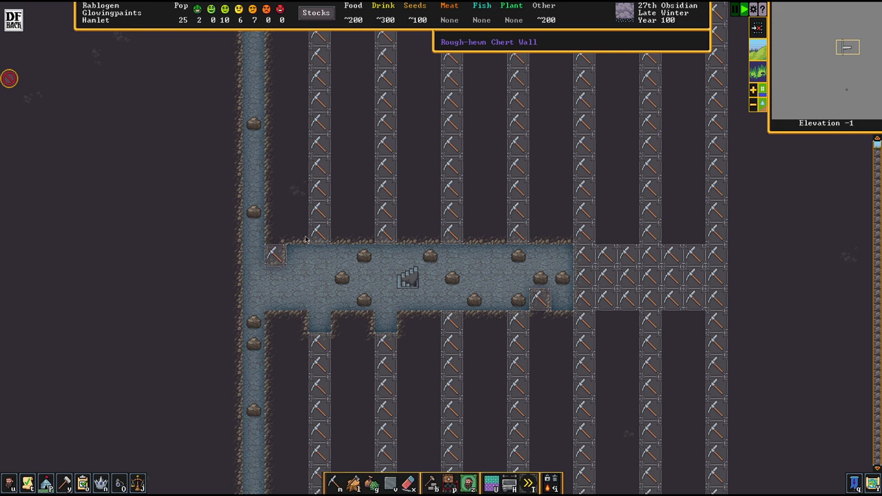
{"action": "scroll", "scroll_direction": "down", "scroll_amount": 3}
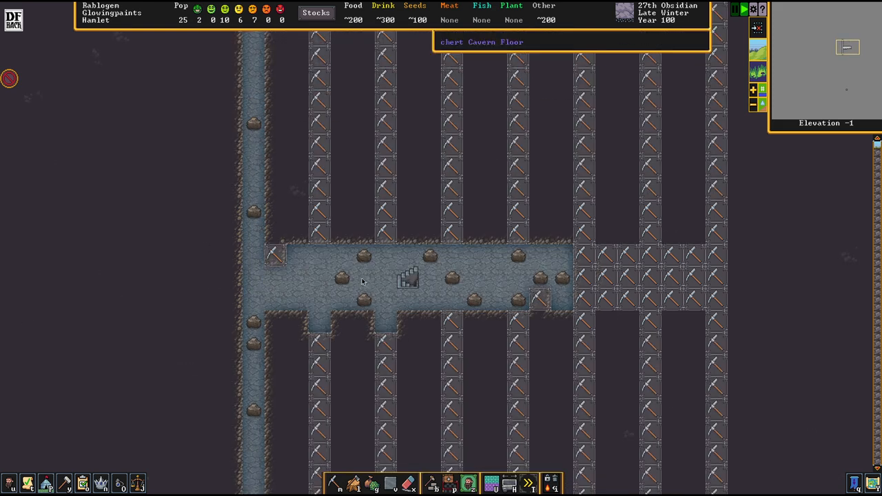
{"action": "mouse_move", "coordinate": [457, 226]}
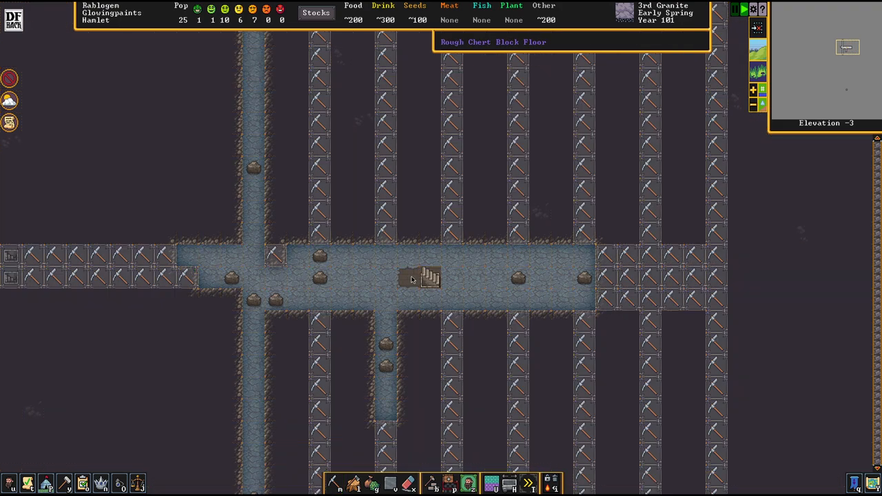
{"action": "mouse_move", "coordinate": [10, 170]}
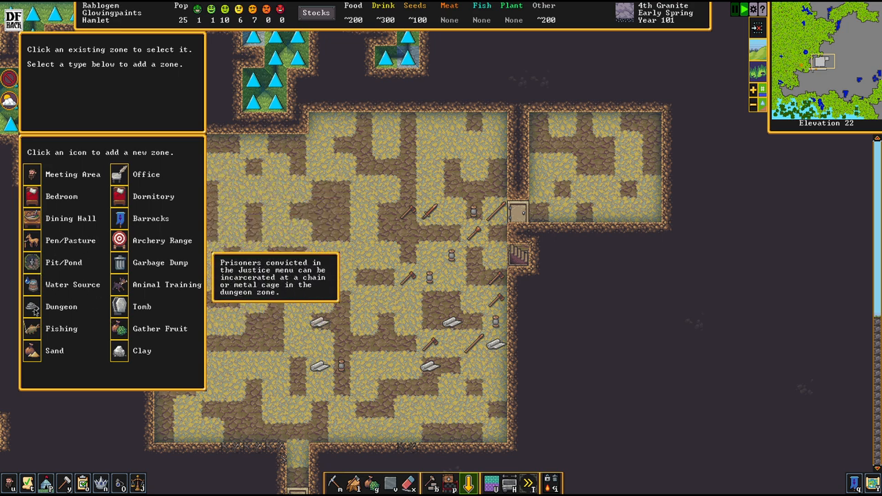
{"action": "mouse_move", "coordinate": [33, 240]}
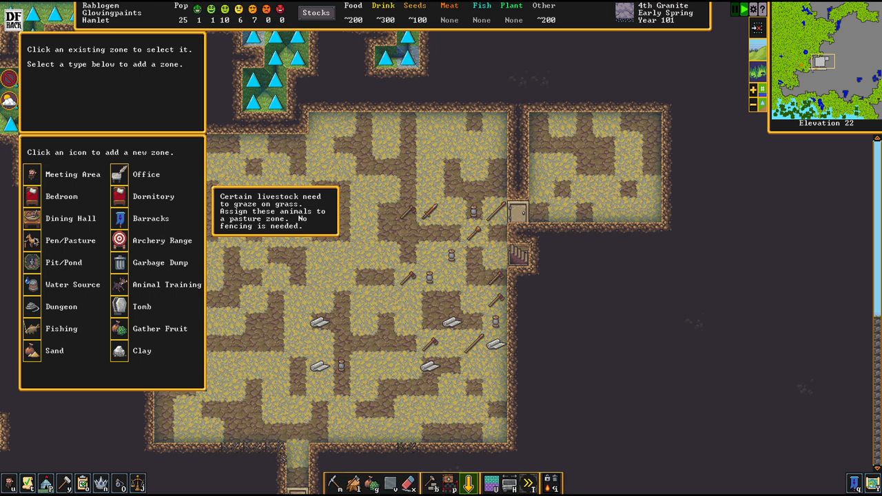
Paint a 236-tile pen/pasture zone over the walled courtyard and start assigning creatures
{"action": "left_click", "coordinate": [32, 239]}
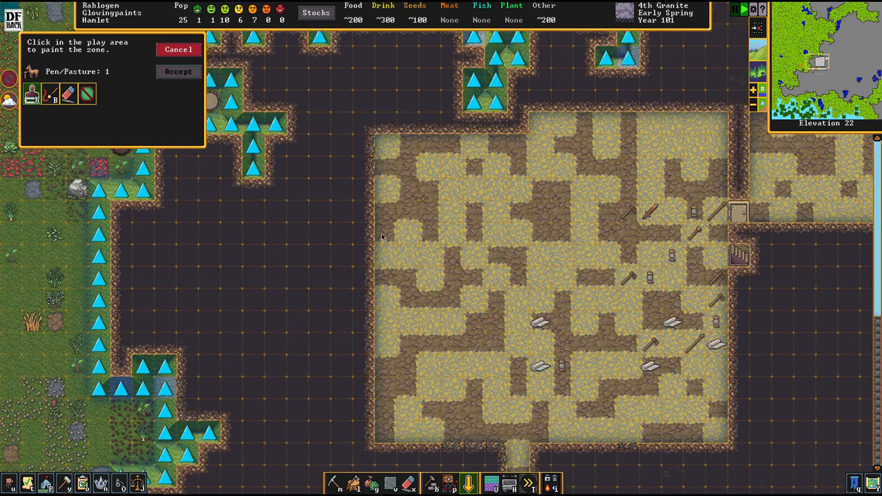
{"action": "left_click_drag", "start_coordinate": [365, 124], "coordinate": [741, 440]}
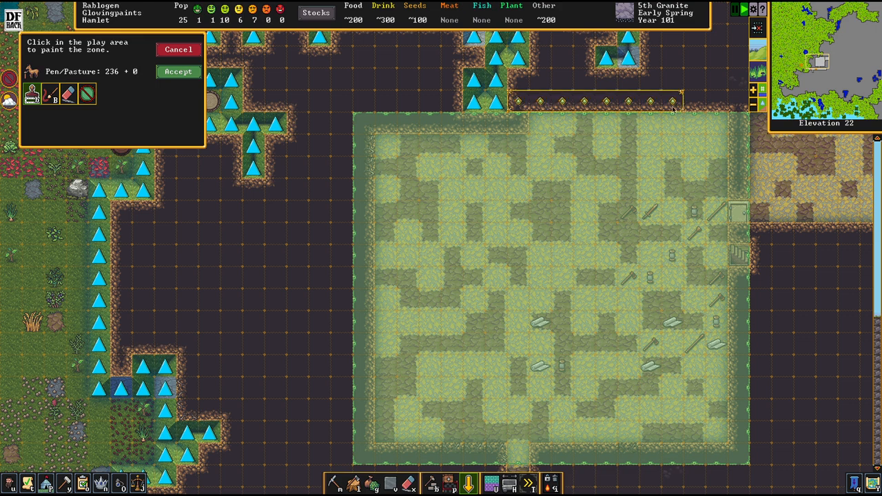
{"action": "left_click", "coordinate": [178, 71]}
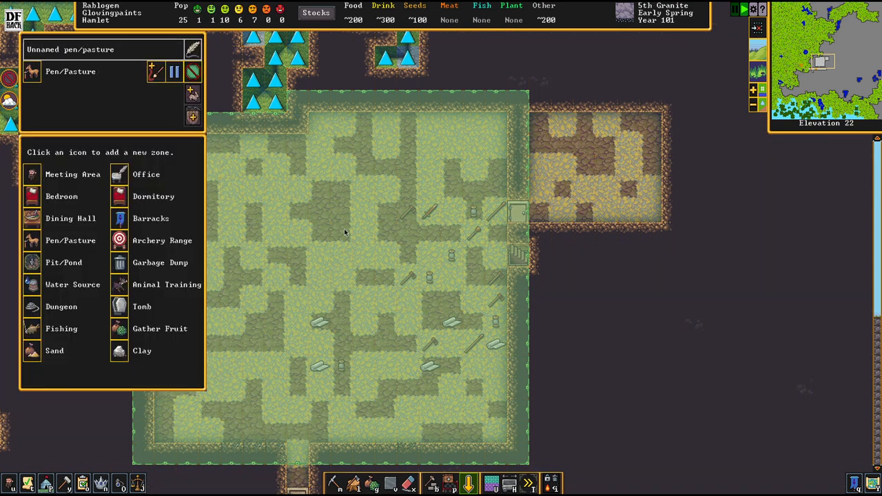
{"action": "left_click", "coordinate": [193, 94]}
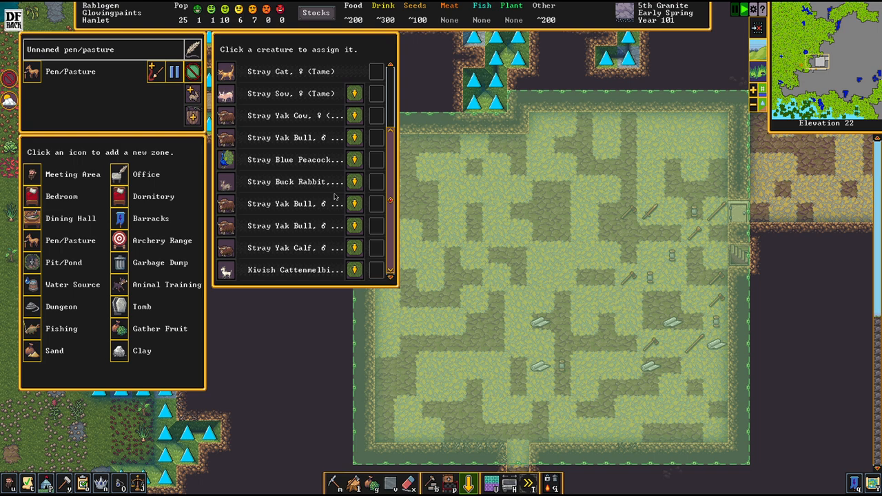
{"action": "left_click", "coordinate": [376, 248]}
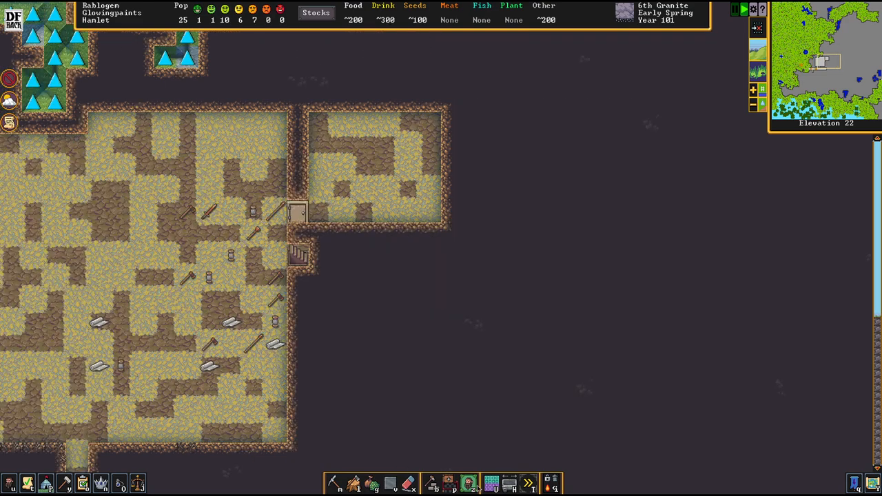
Paint and confirm an animal training zone over the small room east of the pasture
{"action": "left_click", "coordinate": [467, 482]}
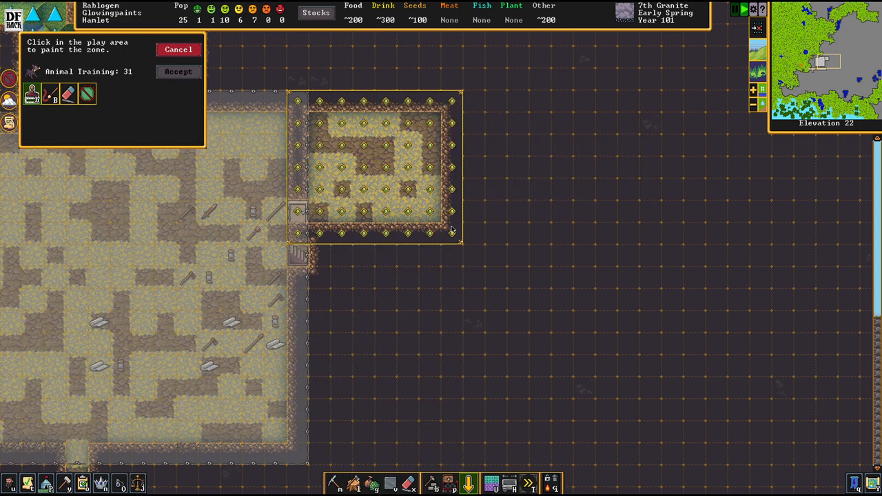
{"action": "left_click", "coordinate": [178, 72]}
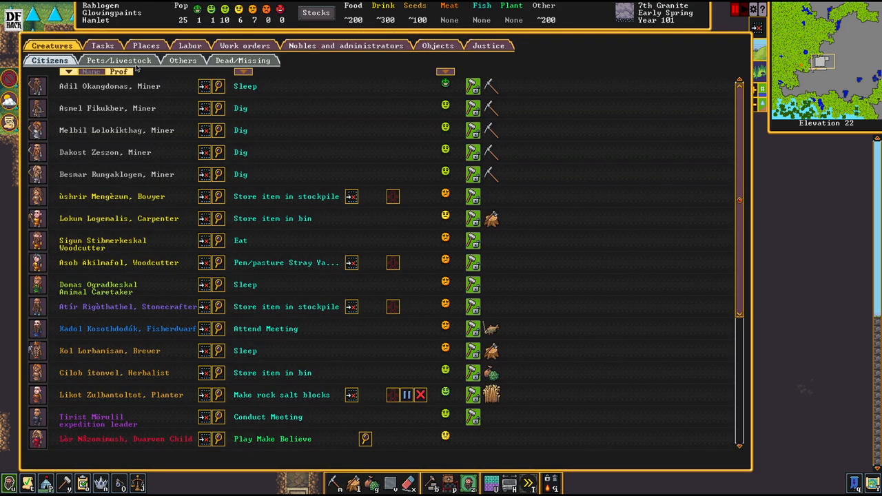
Review the Pets/Livestock list, then close the Creatures screen
{"action": "left_click", "coordinate": [118, 61]}
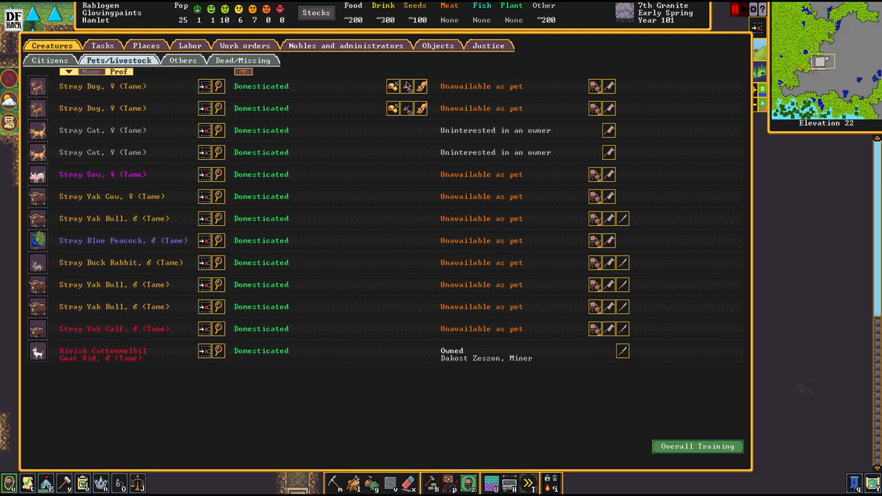
{"action": "left_click", "coordinate": [406, 85]}
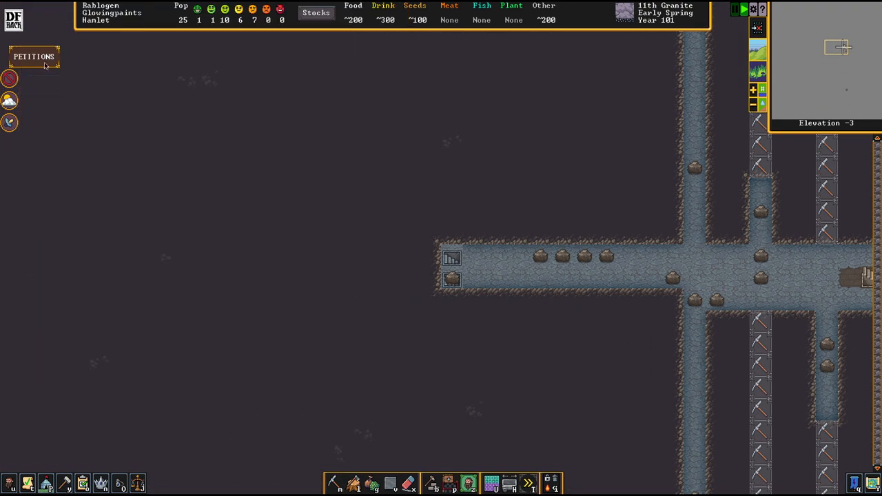
Designate a few tiles beside the Elevation -6 cavern for regular mining with the Dig tool
{"action": "left_click", "coordinate": [33, 56]}
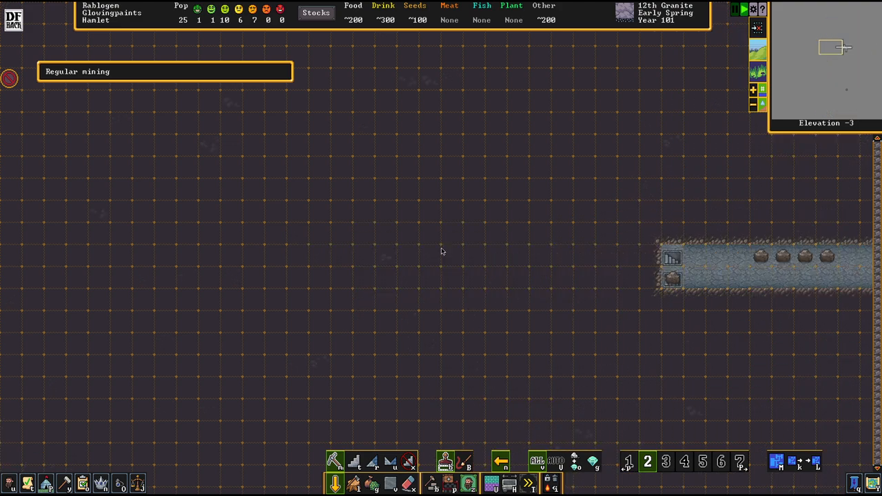
{"action": "scroll", "scroll_direction": "down", "scroll_amount": 3}
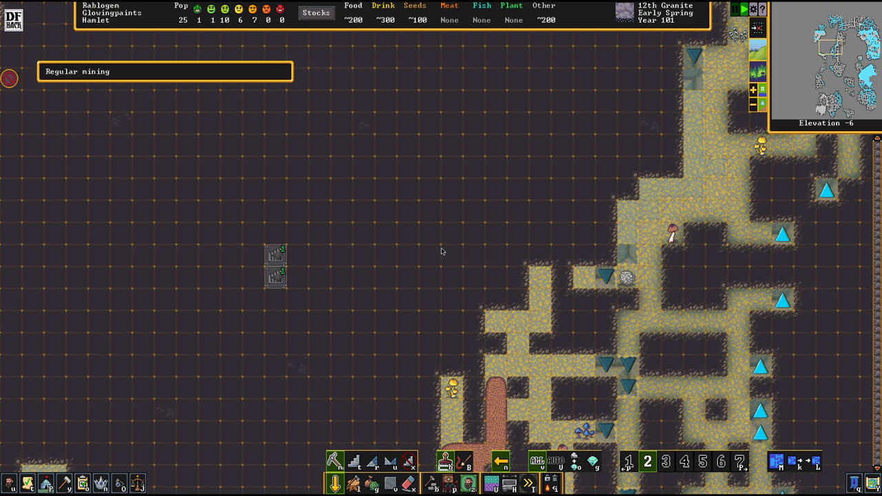
{"action": "scroll", "scroll_direction": "down", "scroll_amount": 3}
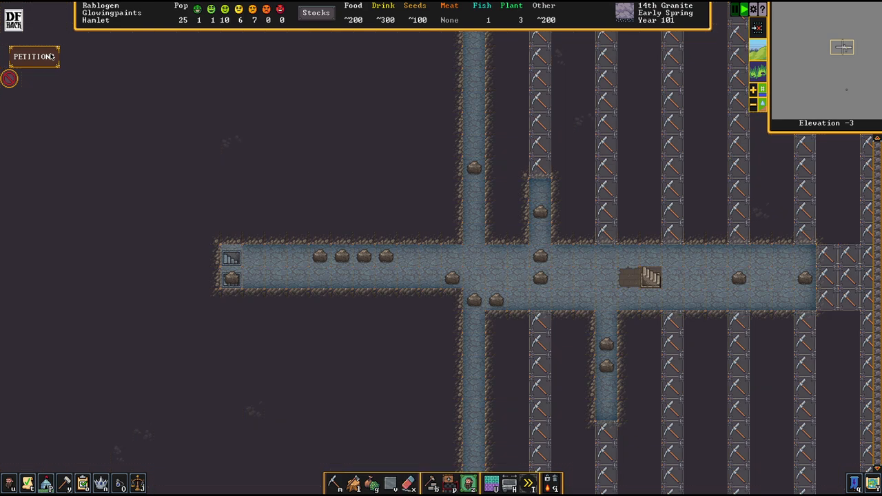
Deny the monster hunter's petition to reside in Glowingpaints
{"action": "left_click", "coordinate": [33, 57]}
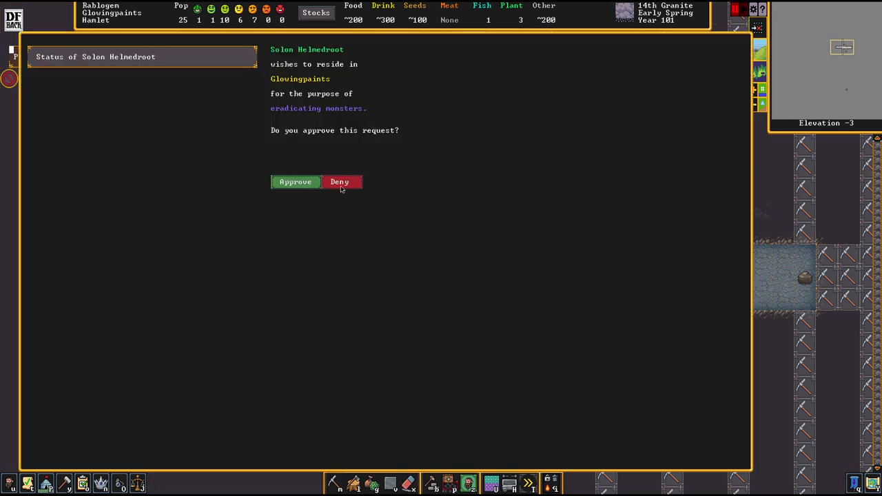
{"action": "left_click", "coordinate": [339, 182]}
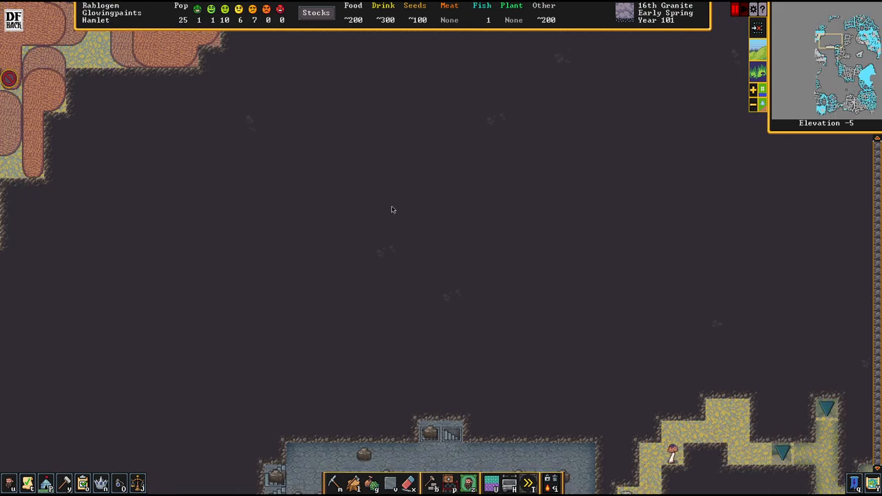
Designate downward stairs level by level so the exploration shaft reaches elevation -15
{"action": "scroll", "scroll_direction": "down", "scroll_amount": 3}
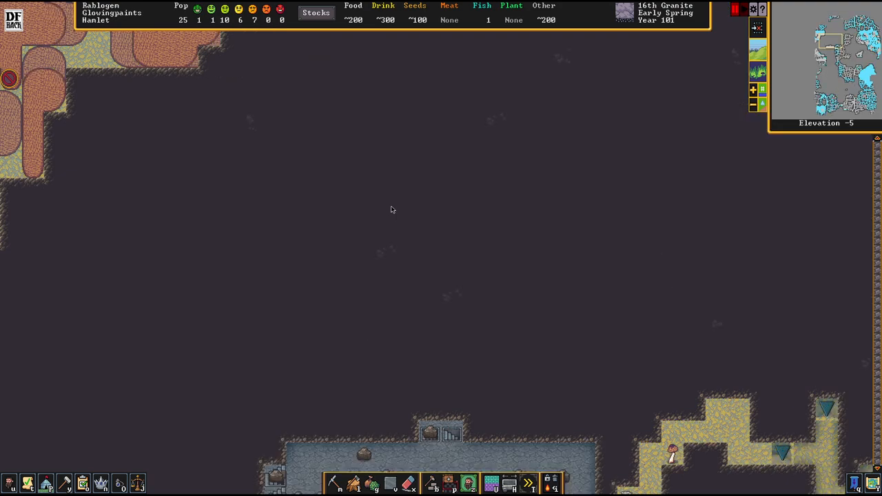
{"action": "left_click_drag", "start_coordinate": [430, 277], "coordinate": [452, 411]}
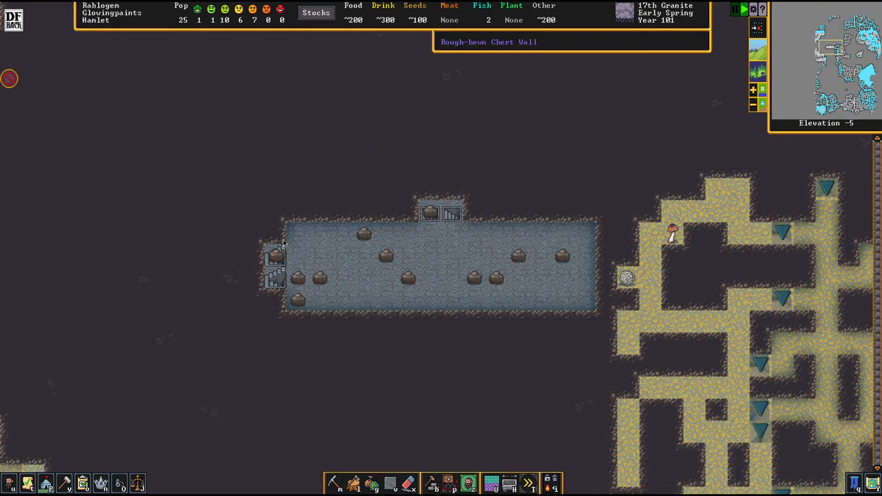
{"action": "mouse_move", "coordinate": [337, 264]}
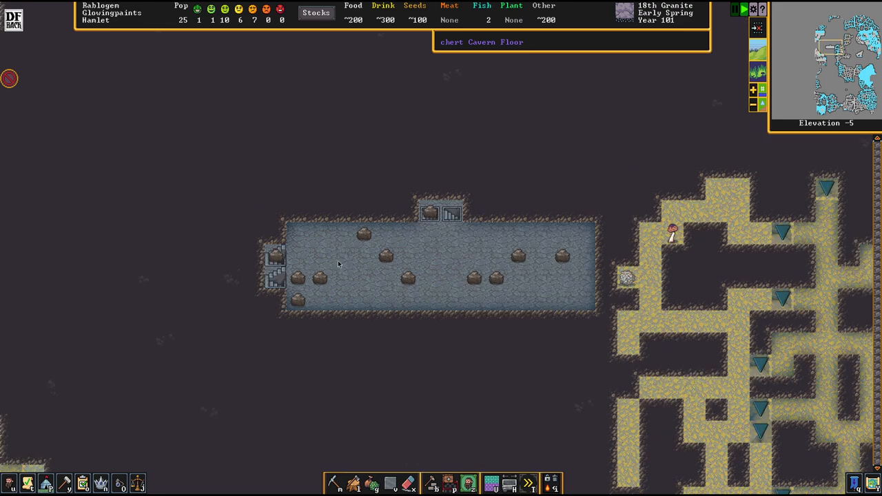
{"action": "mouse_move", "coordinate": [358, 292]}
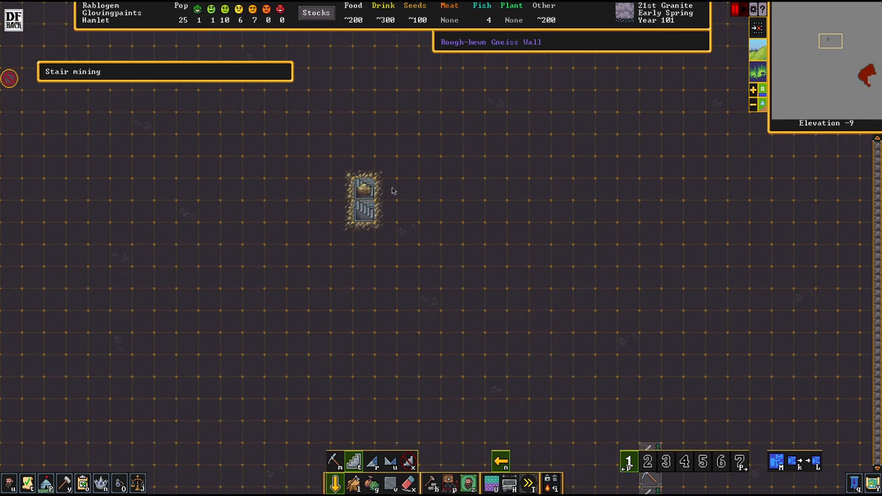
{"action": "left_click", "coordinate": [334, 461]}
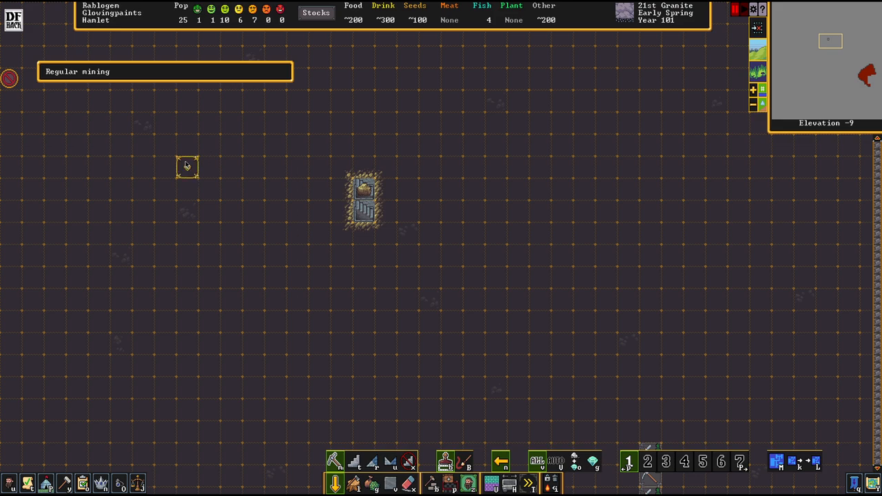
{"action": "left_click_drag", "start_coordinate": [187, 167], "coordinate": [591, 236]}
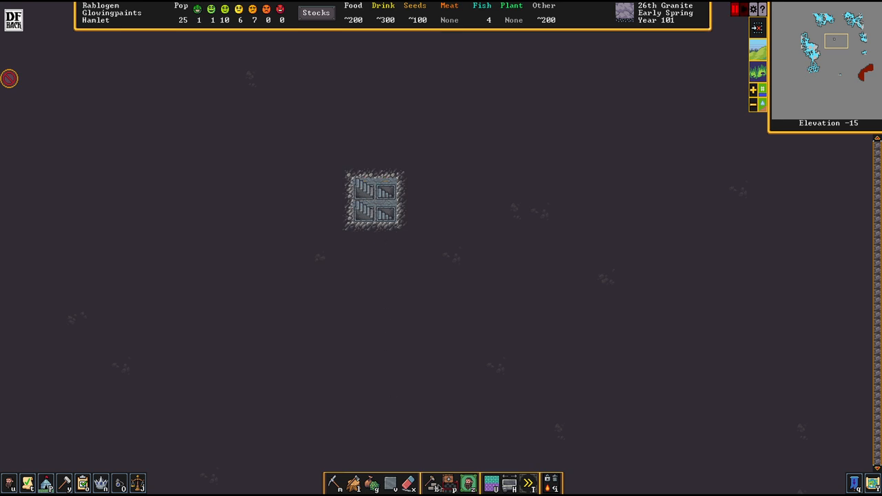
Plan a floor at the elevation -15 stairway and mark the tile east of the stairs for mining
{"action": "left_click", "coordinate": [430, 482]}
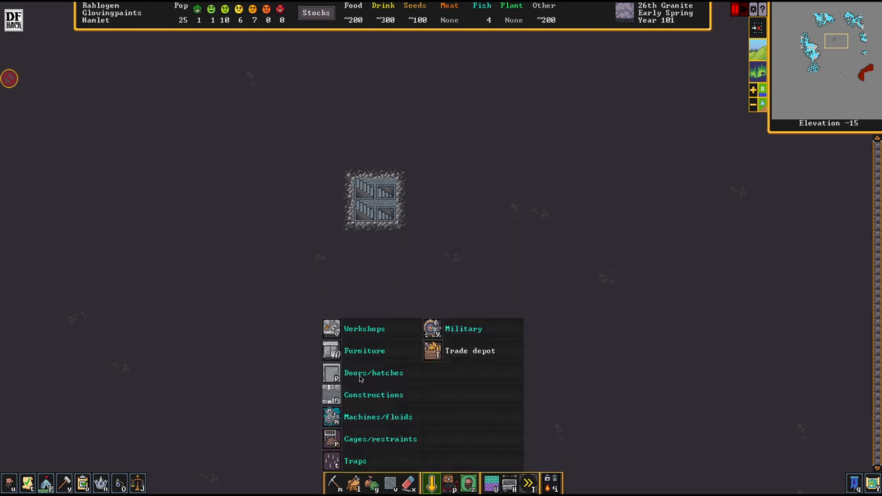
{"action": "left_click", "coordinate": [372, 394]}
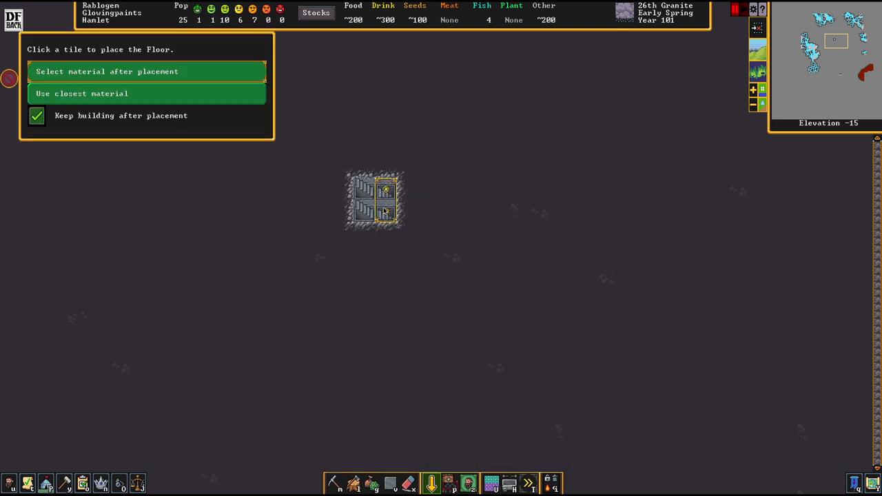
{"action": "left_click", "coordinate": [385, 200]}
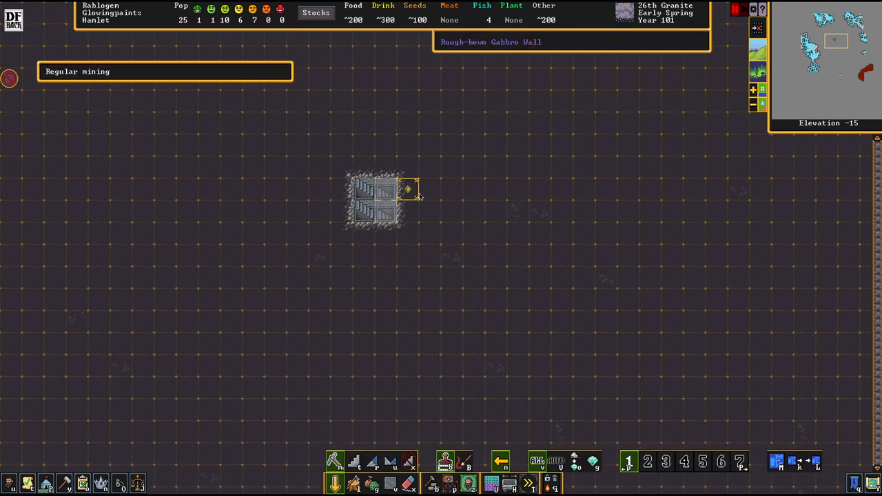
{"action": "left_click_drag", "start_coordinate": [406, 199], "coordinate": [565, 200]}
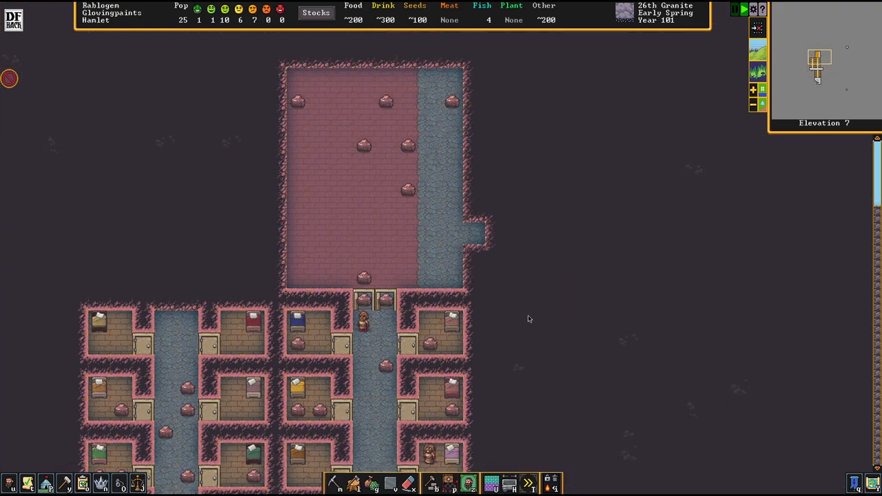
Lay block floors along the great hall's right-hand corridor on level 7
{"action": "left_click", "coordinate": [431, 483]}
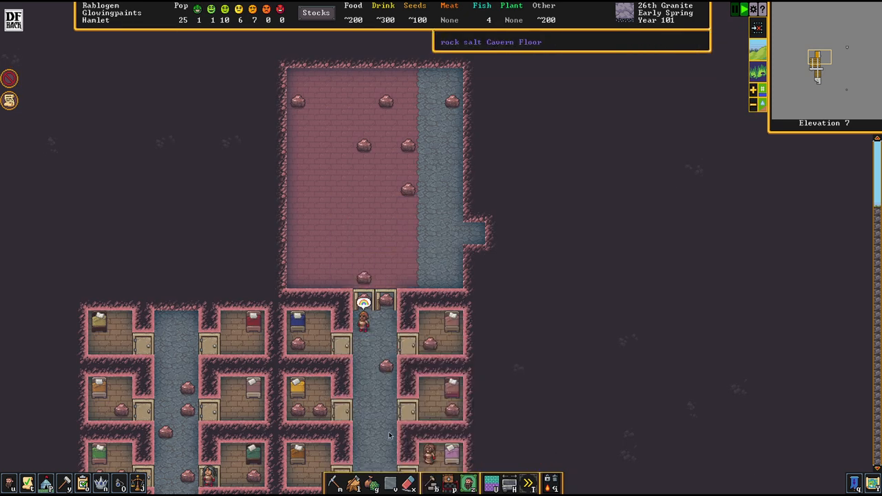
{"action": "left_click", "coordinate": [430, 482]}
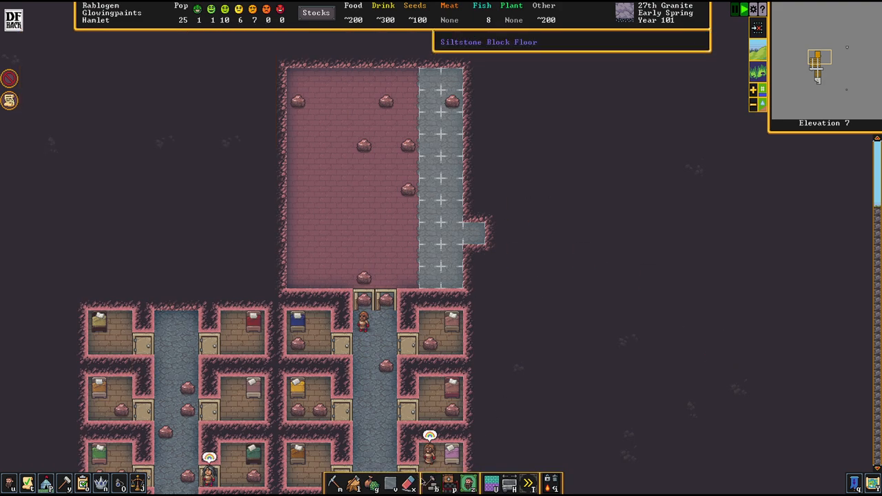
Place two rows of tables in the great hall and seat chairs beside them
{"action": "left_click", "coordinate": [430, 482]}
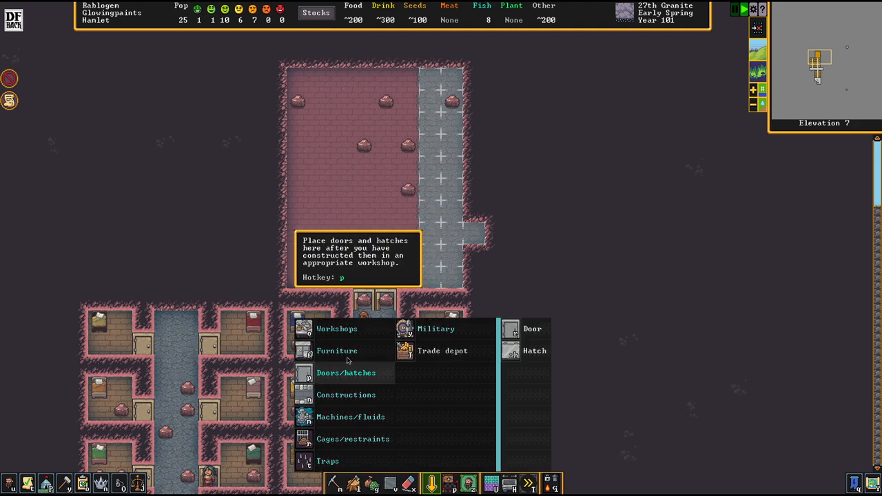
{"action": "left_click", "coordinate": [336, 352]}
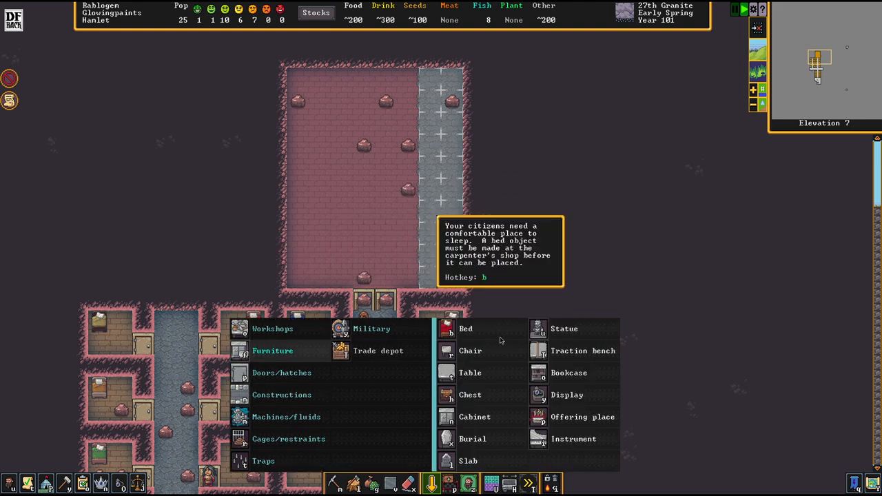
{"action": "mouse_move", "coordinate": [469, 372]}
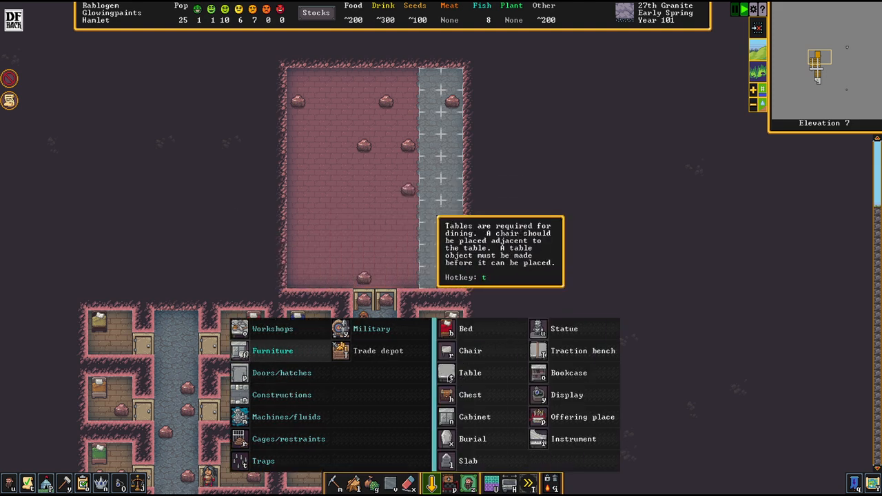
{"action": "left_click", "coordinate": [471, 372]}
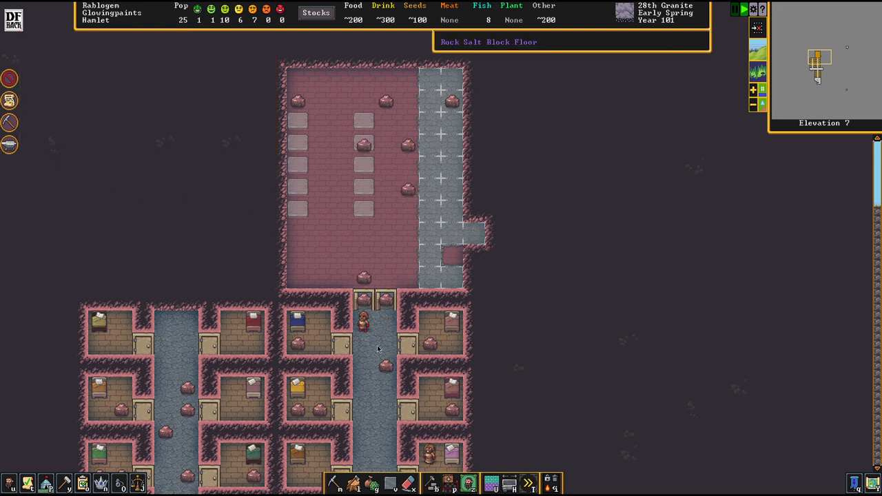
{"action": "left_click", "coordinate": [430, 482]}
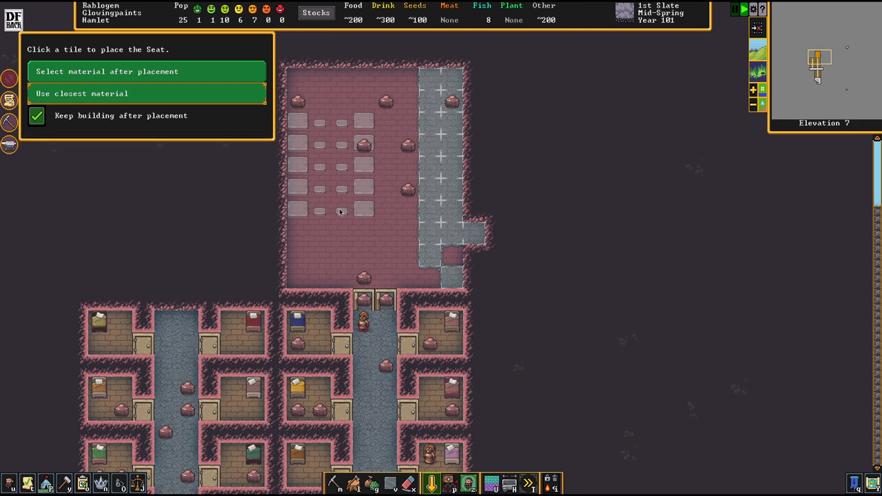
{"action": "left_click", "coordinate": [345, 149]}
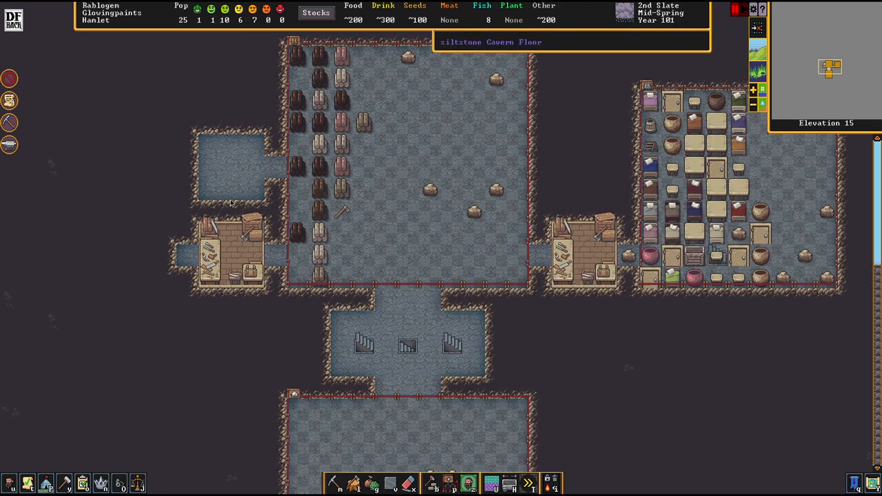
{"action": "mouse_move", "coordinate": [334, 292]}
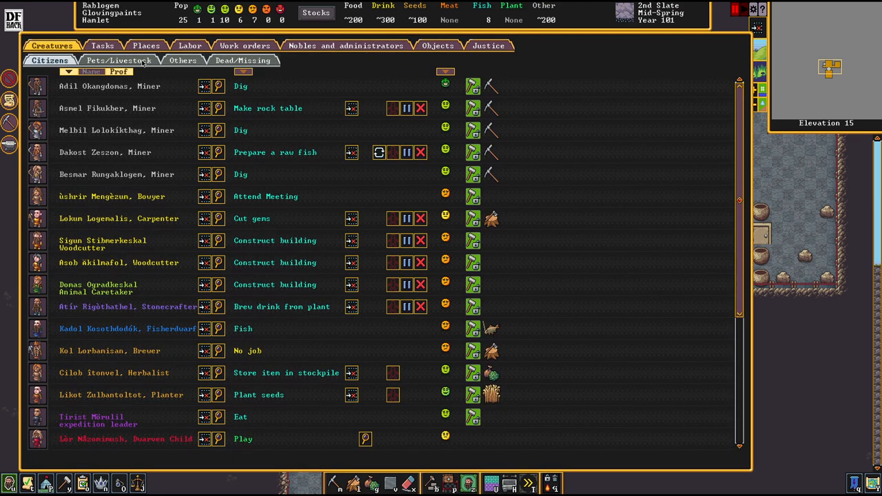
Show the Pets/Livestock list with the stray yaks, cats and dogs
{"action": "left_click", "coordinate": [118, 61]}
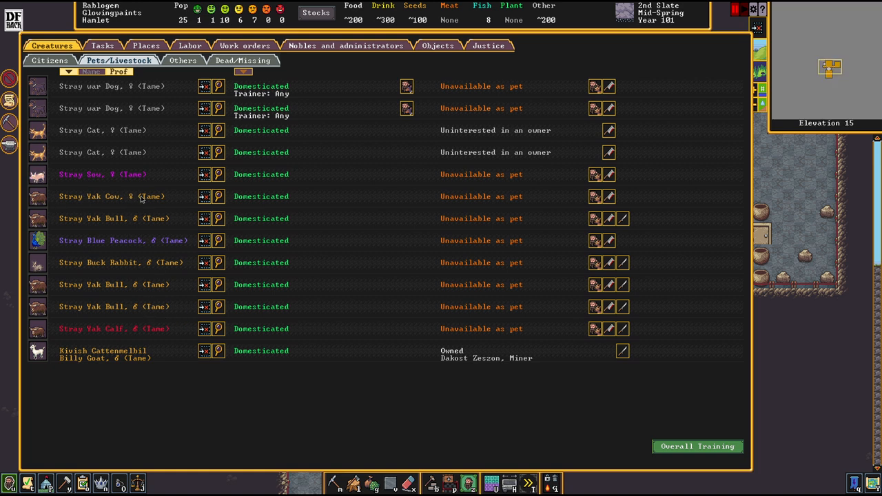
{"action": "mouse_move", "coordinate": [628, 259]}
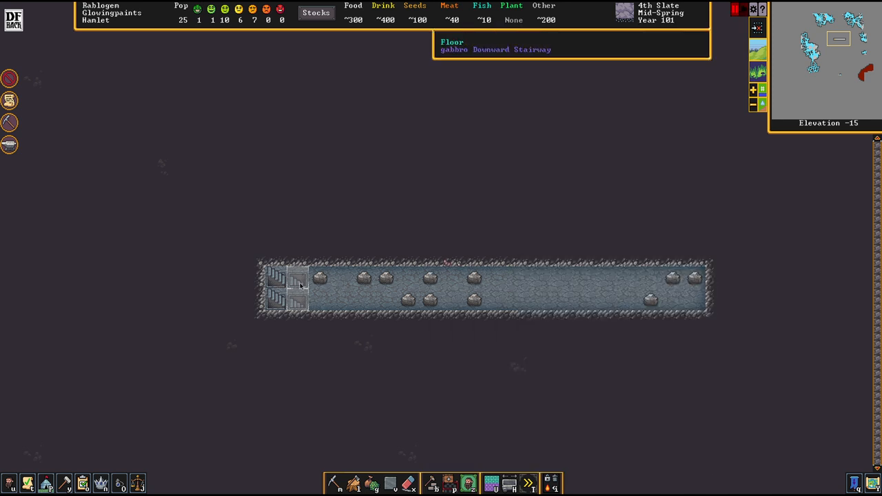
{"action": "mouse_move", "coordinate": [295, 279]}
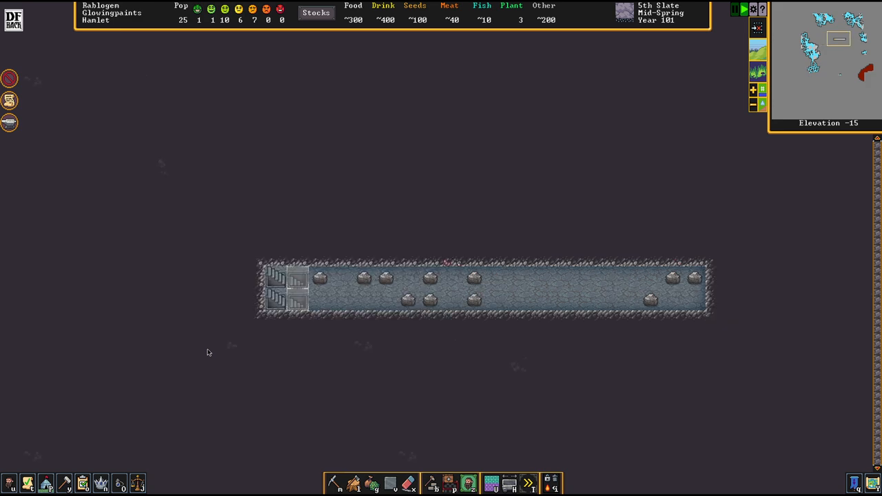
{"action": "mouse_move", "coordinate": [385, 281]}
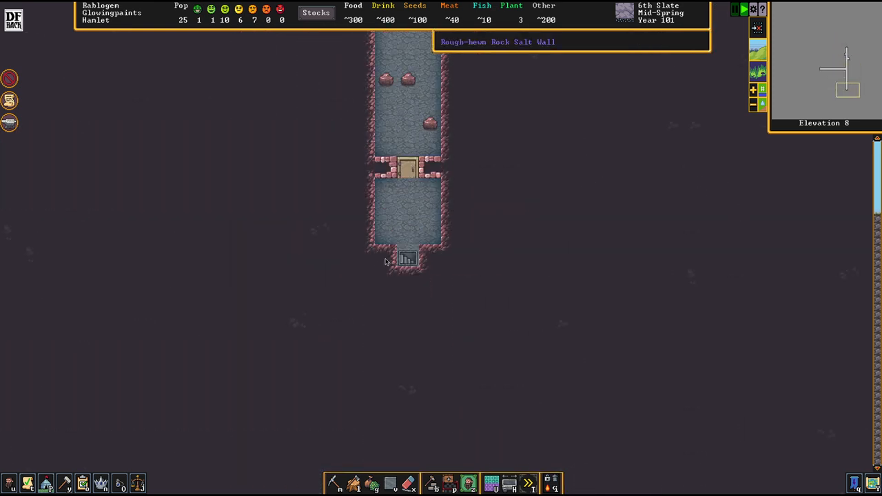
Check the dug tunnel at elevation -15, then return to the level 8 corridor
{"action": "left_click", "coordinate": [431, 482]}
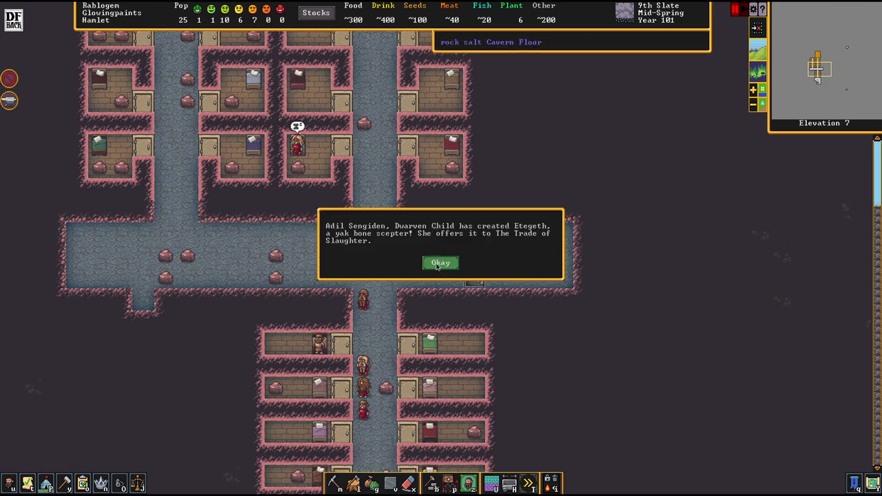
Dismiss the artifact announcement, add a Dining Hall zone and open the new food stockpile's item settings
{"action": "left_click", "coordinate": [439, 261]}
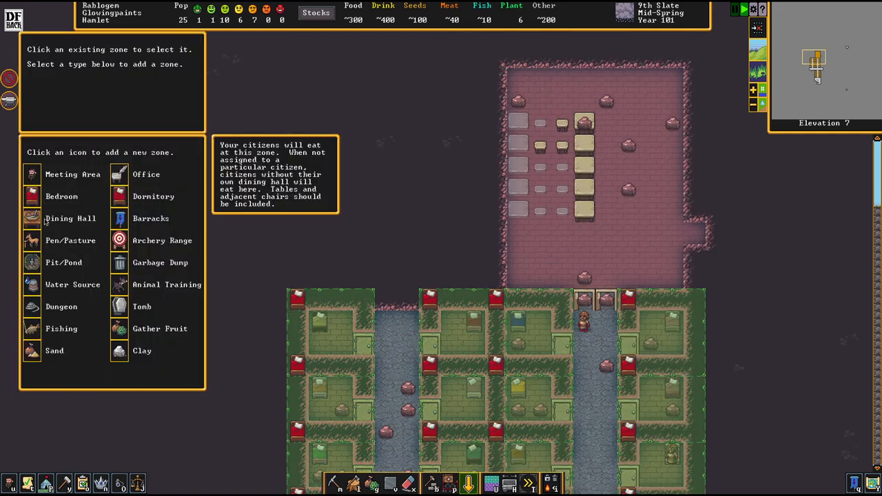
{"action": "left_click", "coordinate": [31, 218]}
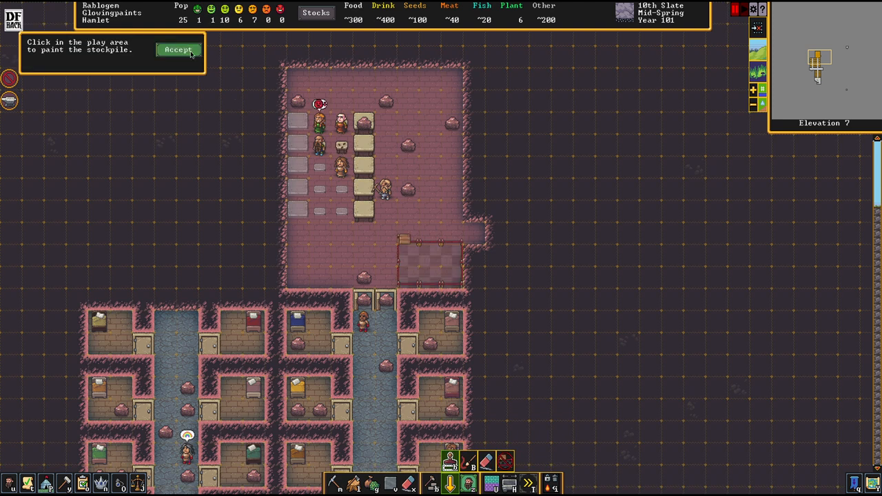
{"action": "left_click", "coordinate": [178, 50]}
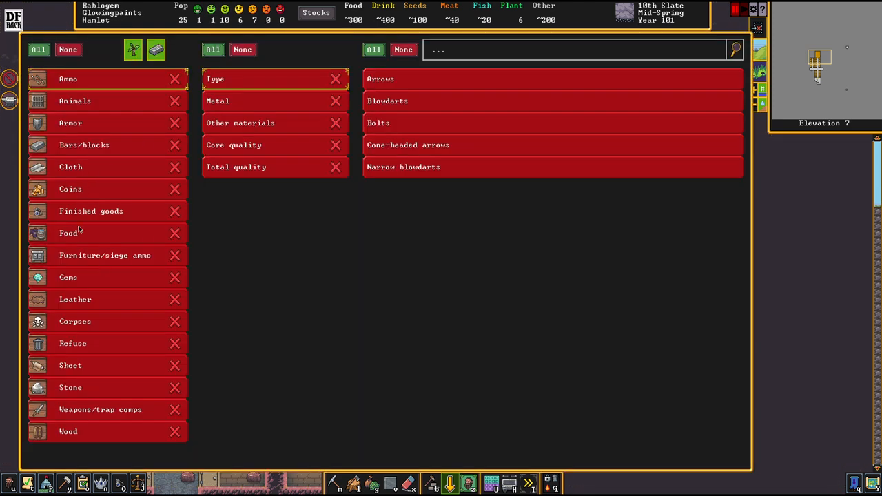